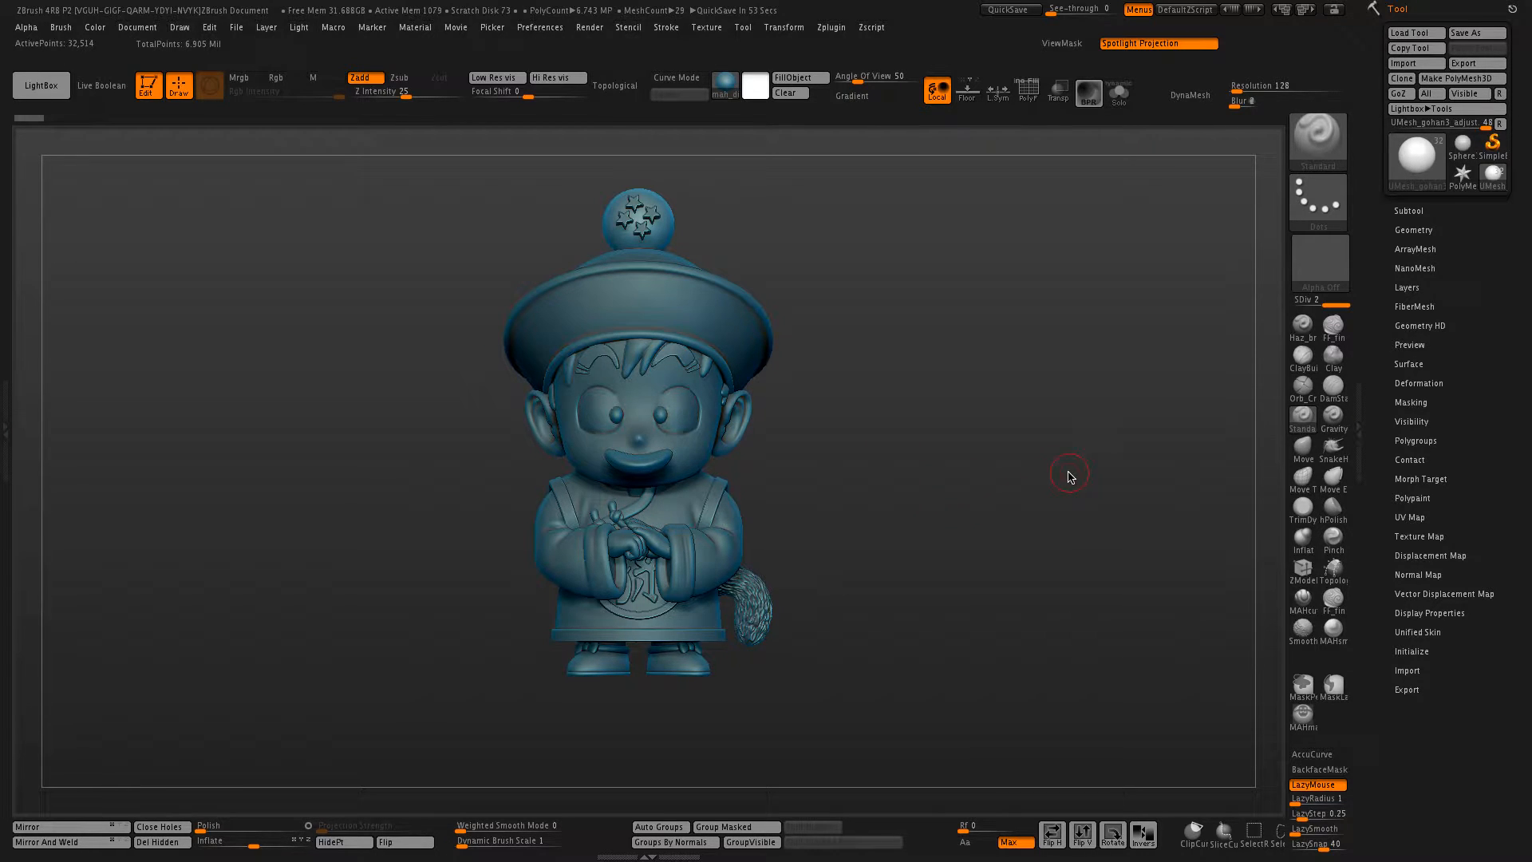
{"action": "mouse_move", "coordinate": [993, 511]}
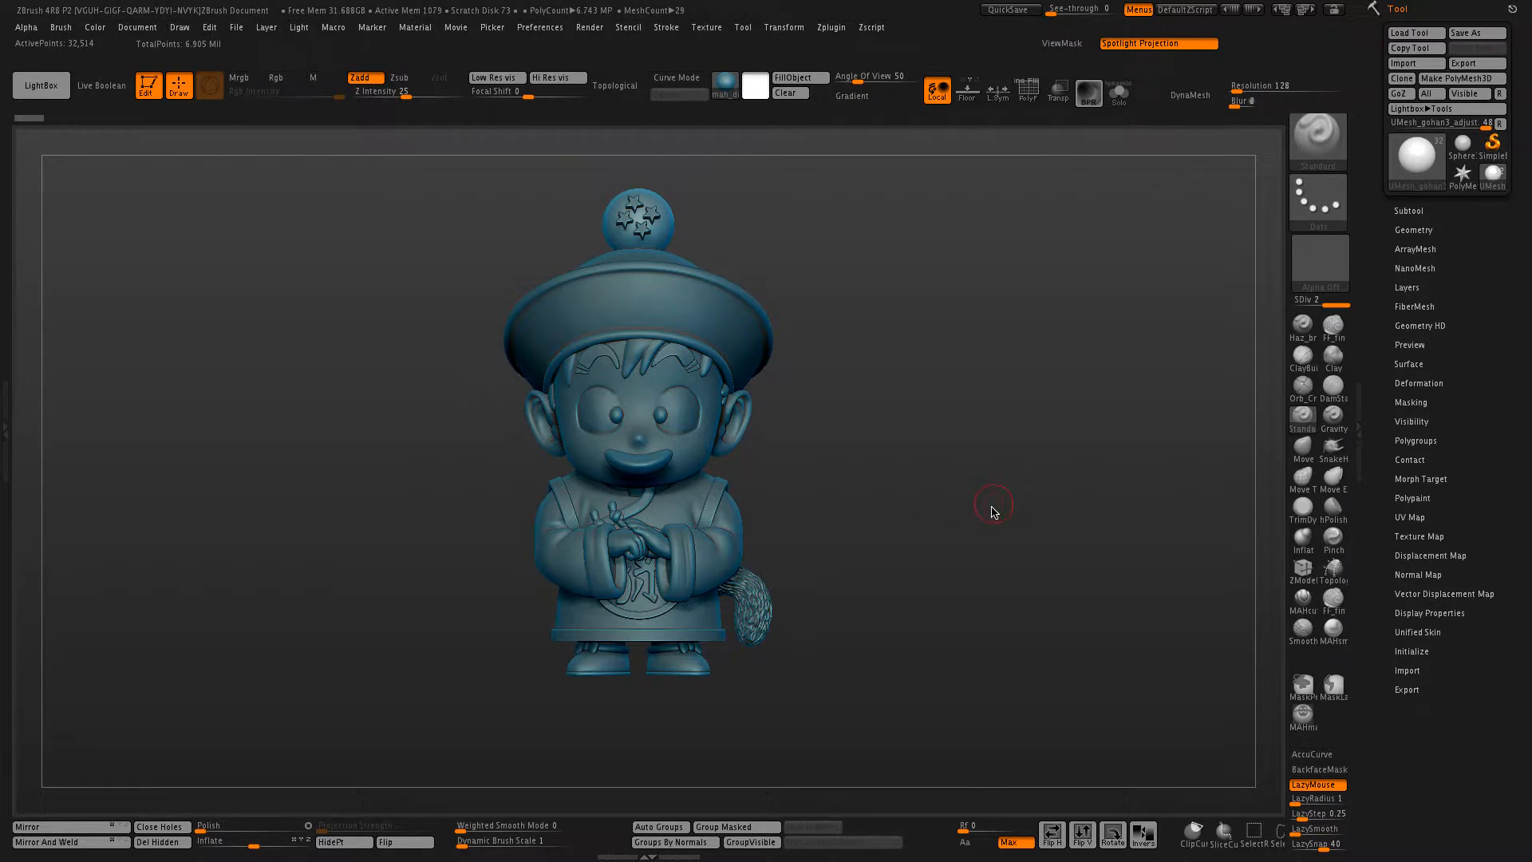
{"action": "mouse_move", "coordinate": [989, 459]}
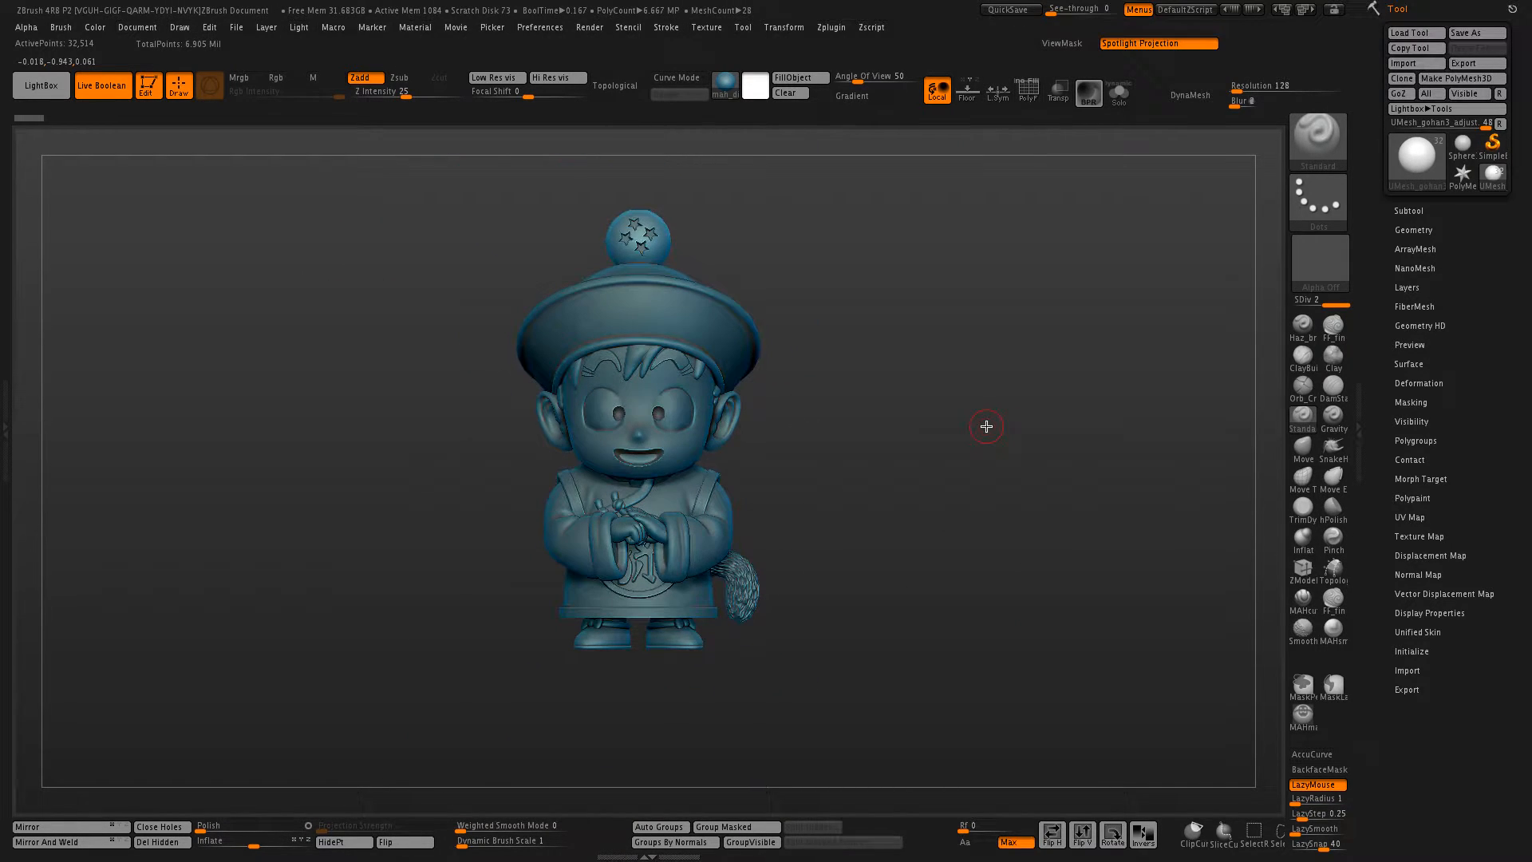
Enable Live Boolean and expand the Subtool Boolean section for the chibi figurine
{"action": "left_click", "coordinate": [1408, 211]}
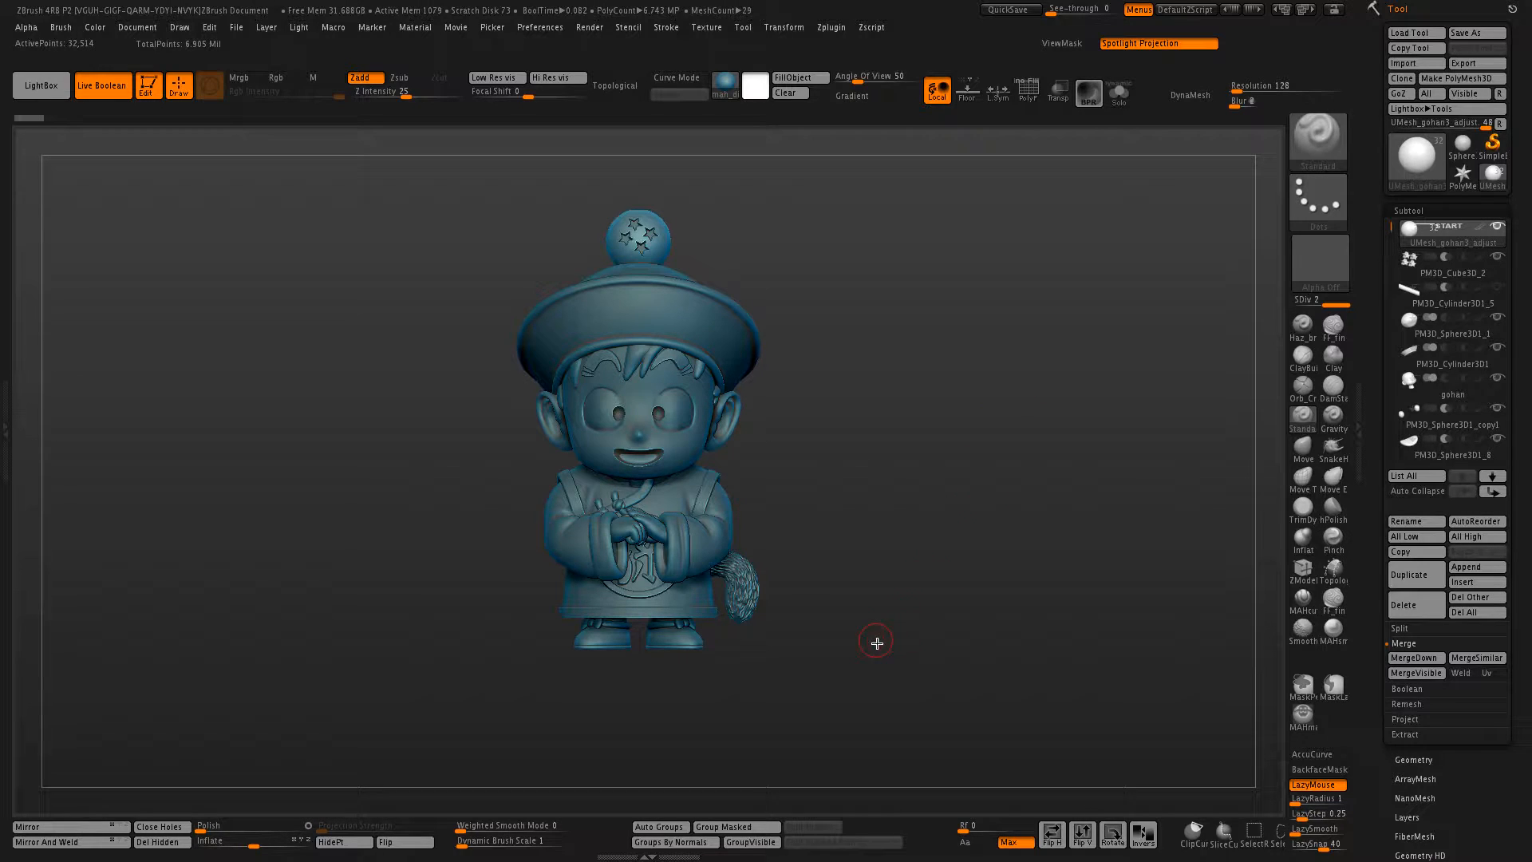
{"action": "mouse_move", "coordinate": [1433, 696]}
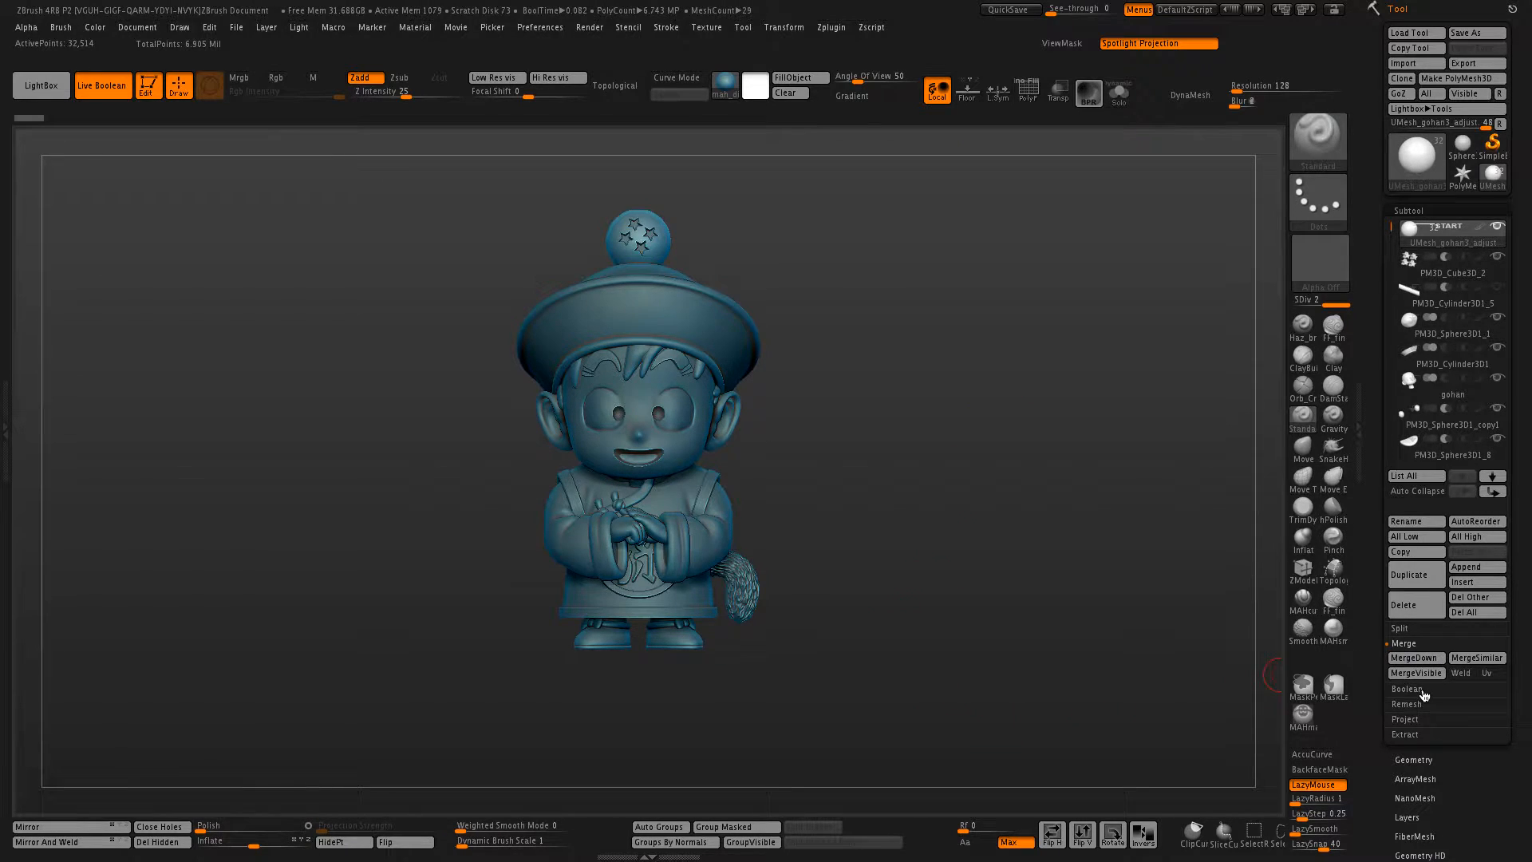
Make Boolean Mesh to merge all figurine subtools into one UMesh tool
{"action": "left_click", "coordinate": [1408, 689]}
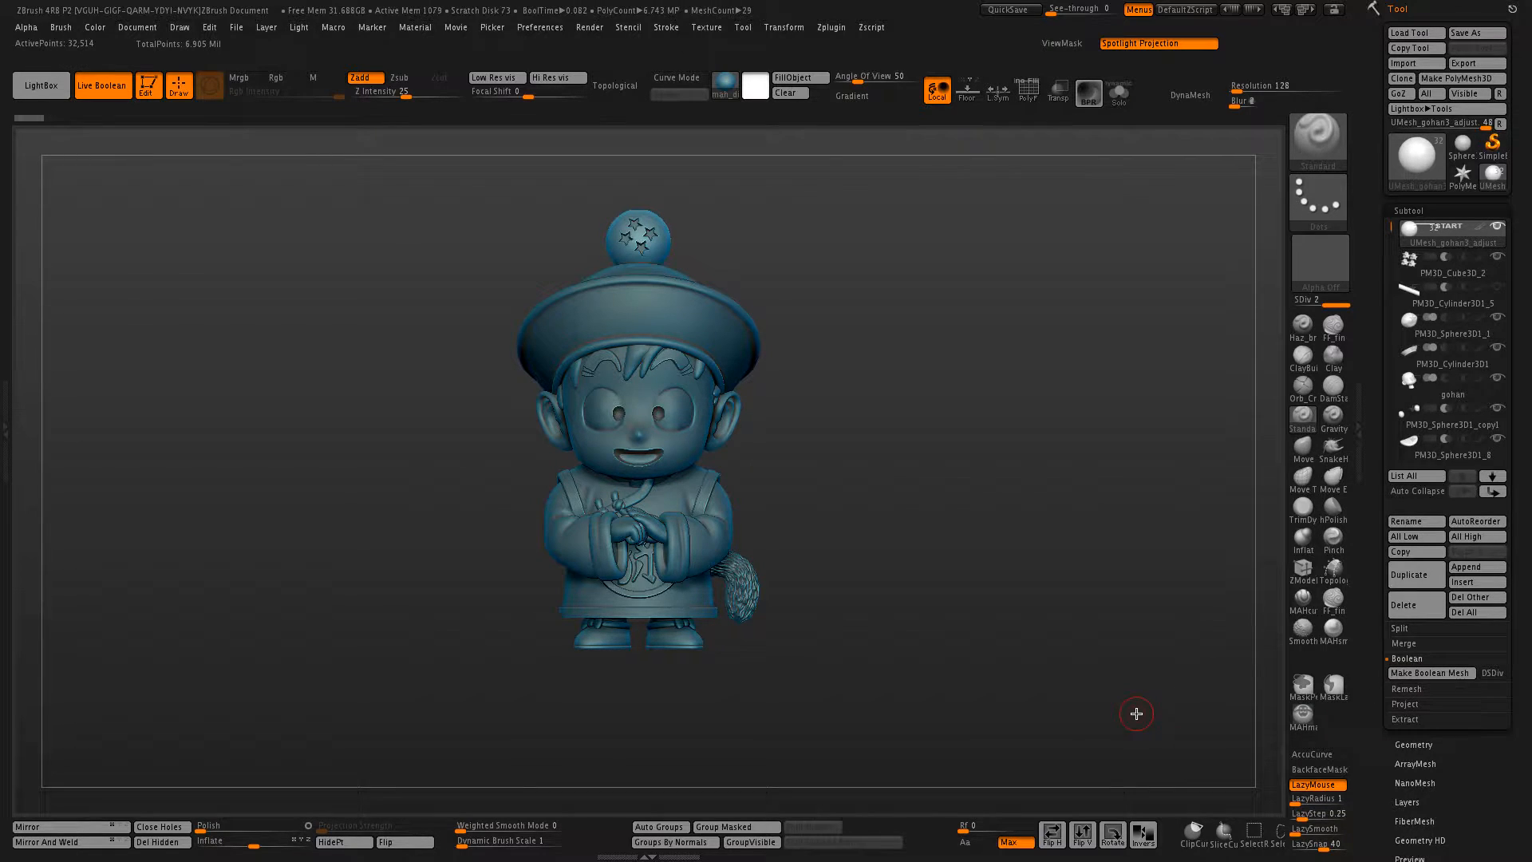
{"action": "mouse_move", "coordinate": [1331, 640]}
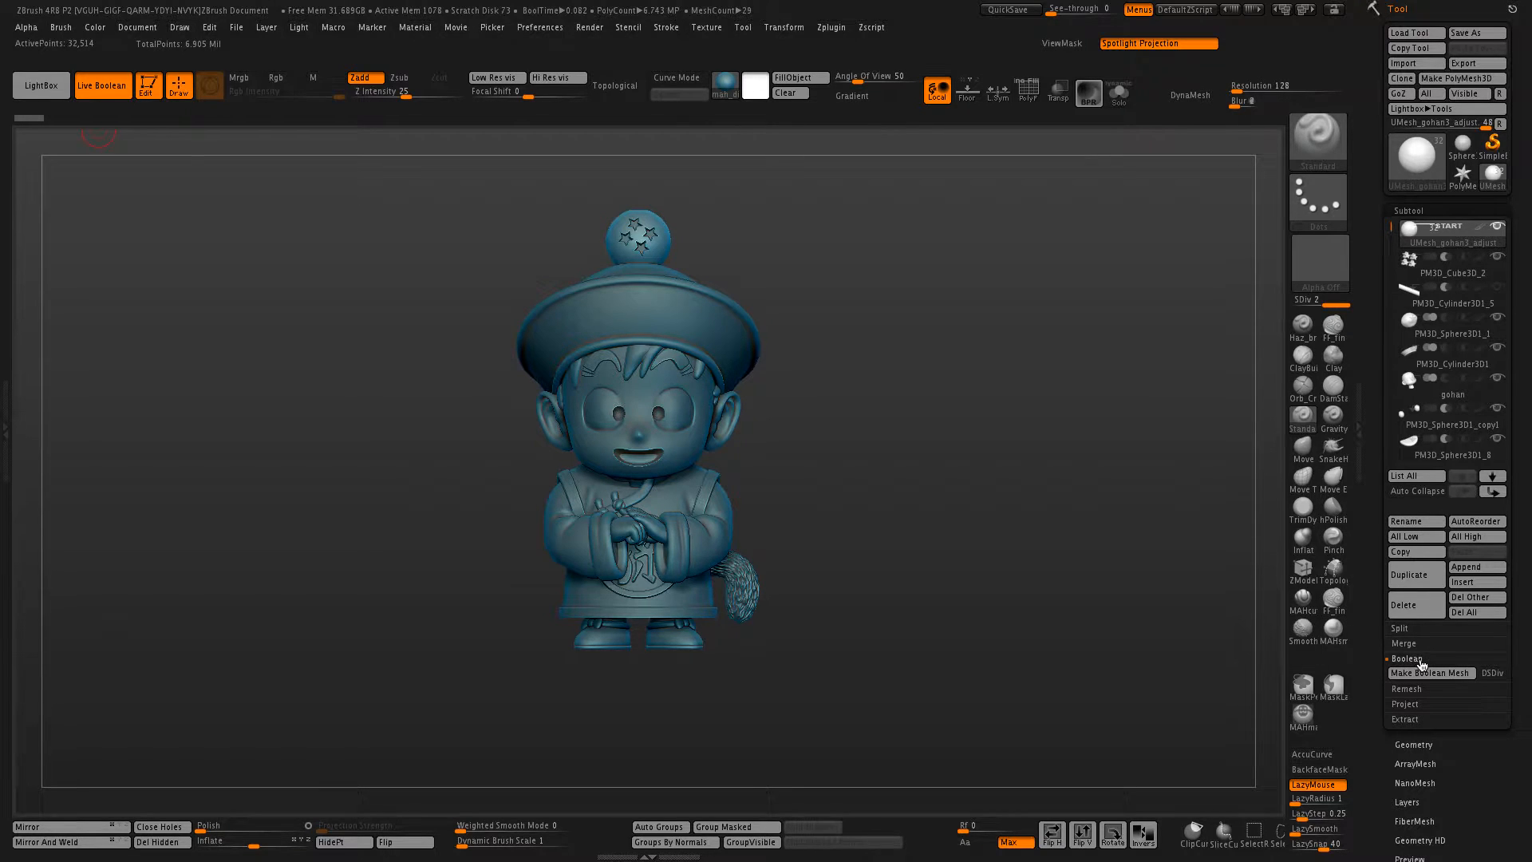
{"action": "mouse_move", "coordinate": [1430, 672]}
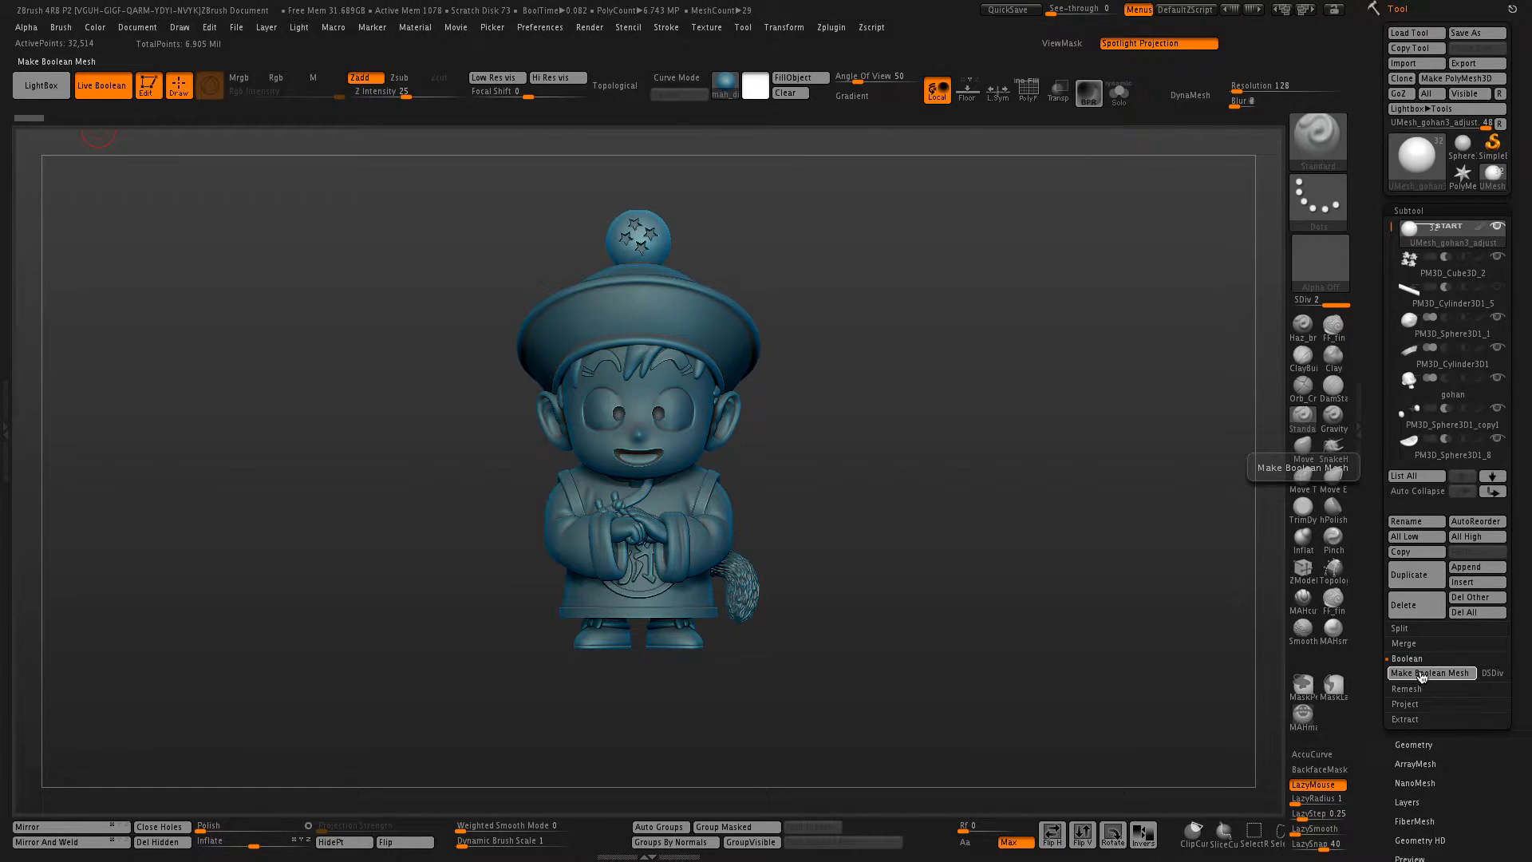
{"action": "left_click", "coordinate": [1430, 672]}
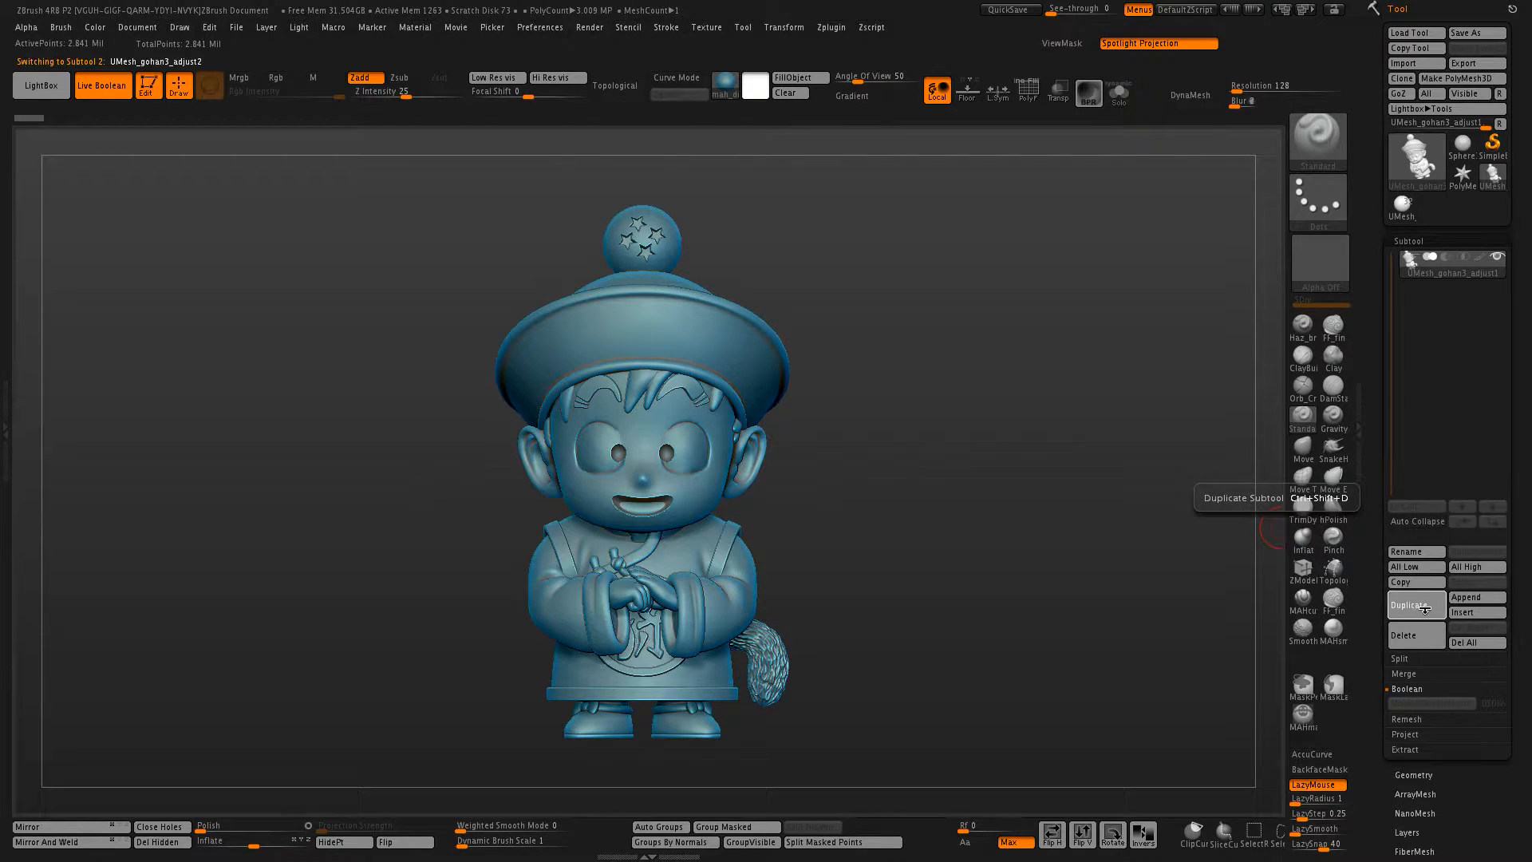
Duplicate the merged figurine, convert the copy to DynaMesh at resolution 432, and start appending a primitive
{"action": "left_click", "coordinate": [1414, 603]}
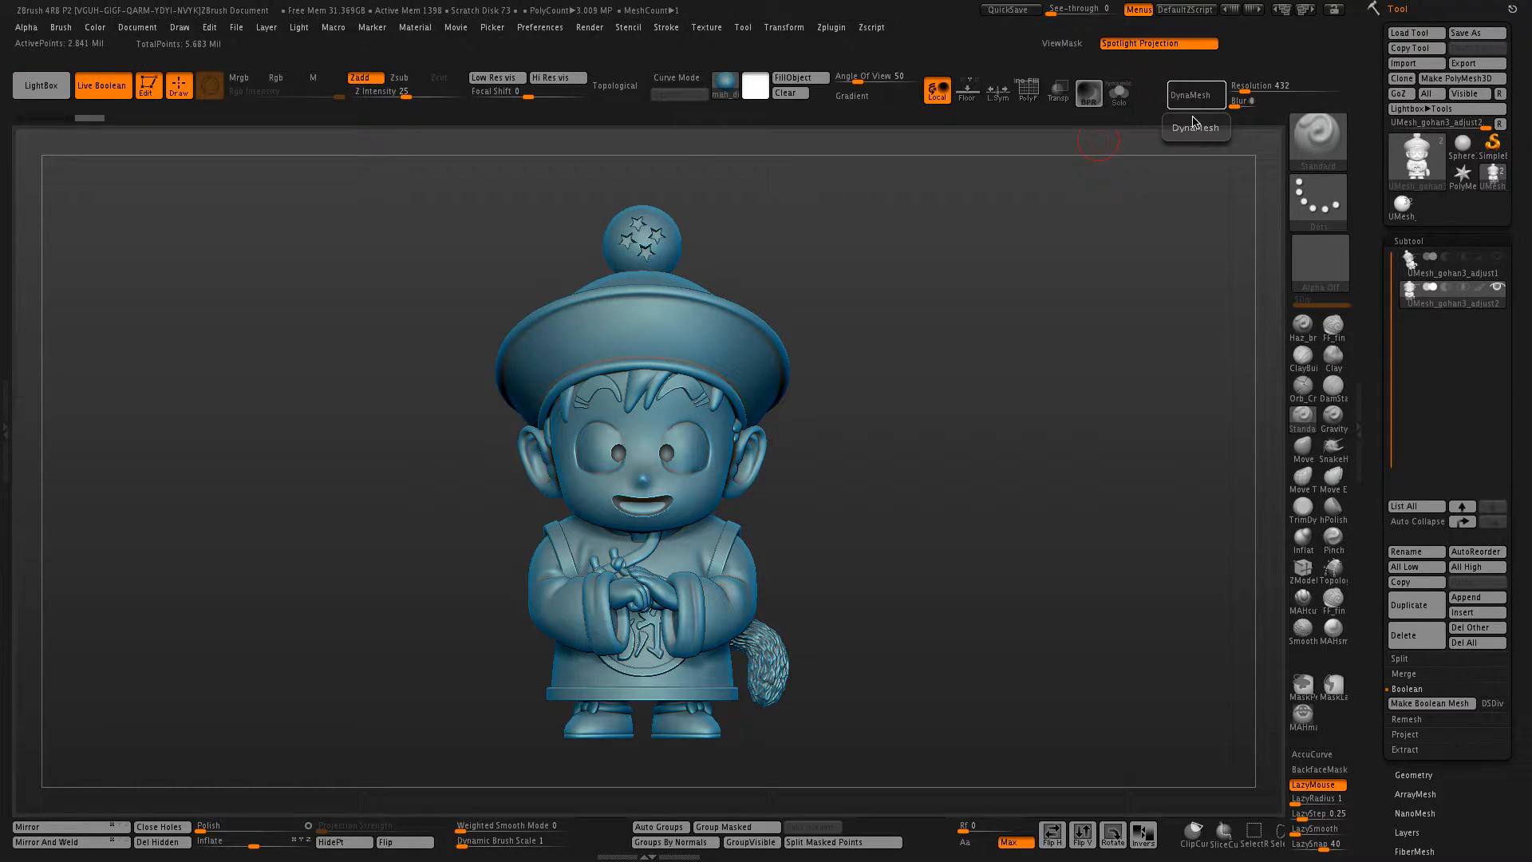
{"action": "left_click", "coordinate": [1193, 127]}
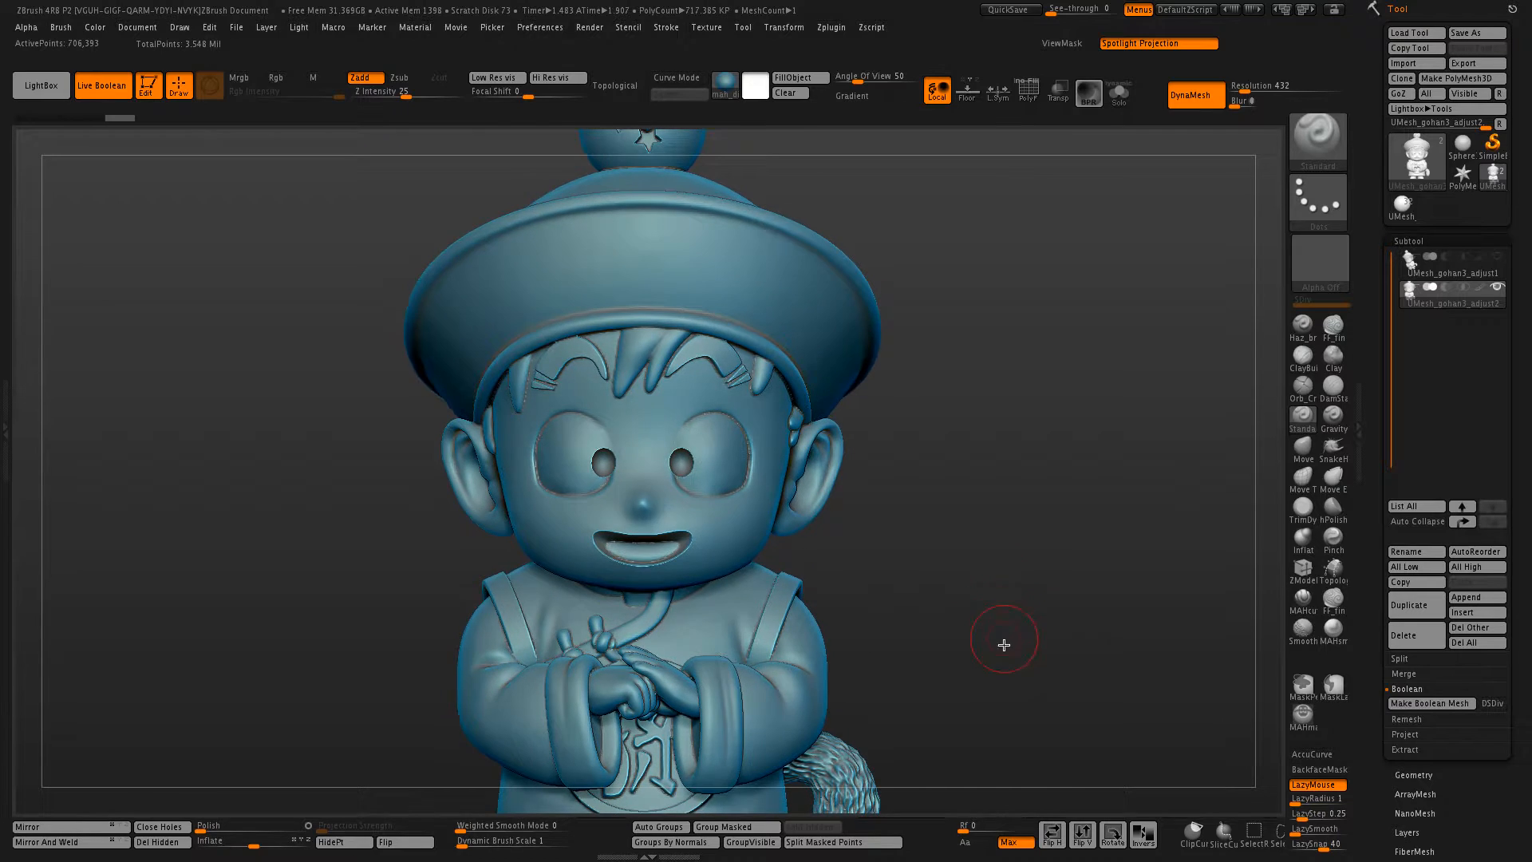
{"action": "mouse_move", "coordinate": [1025, 543]}
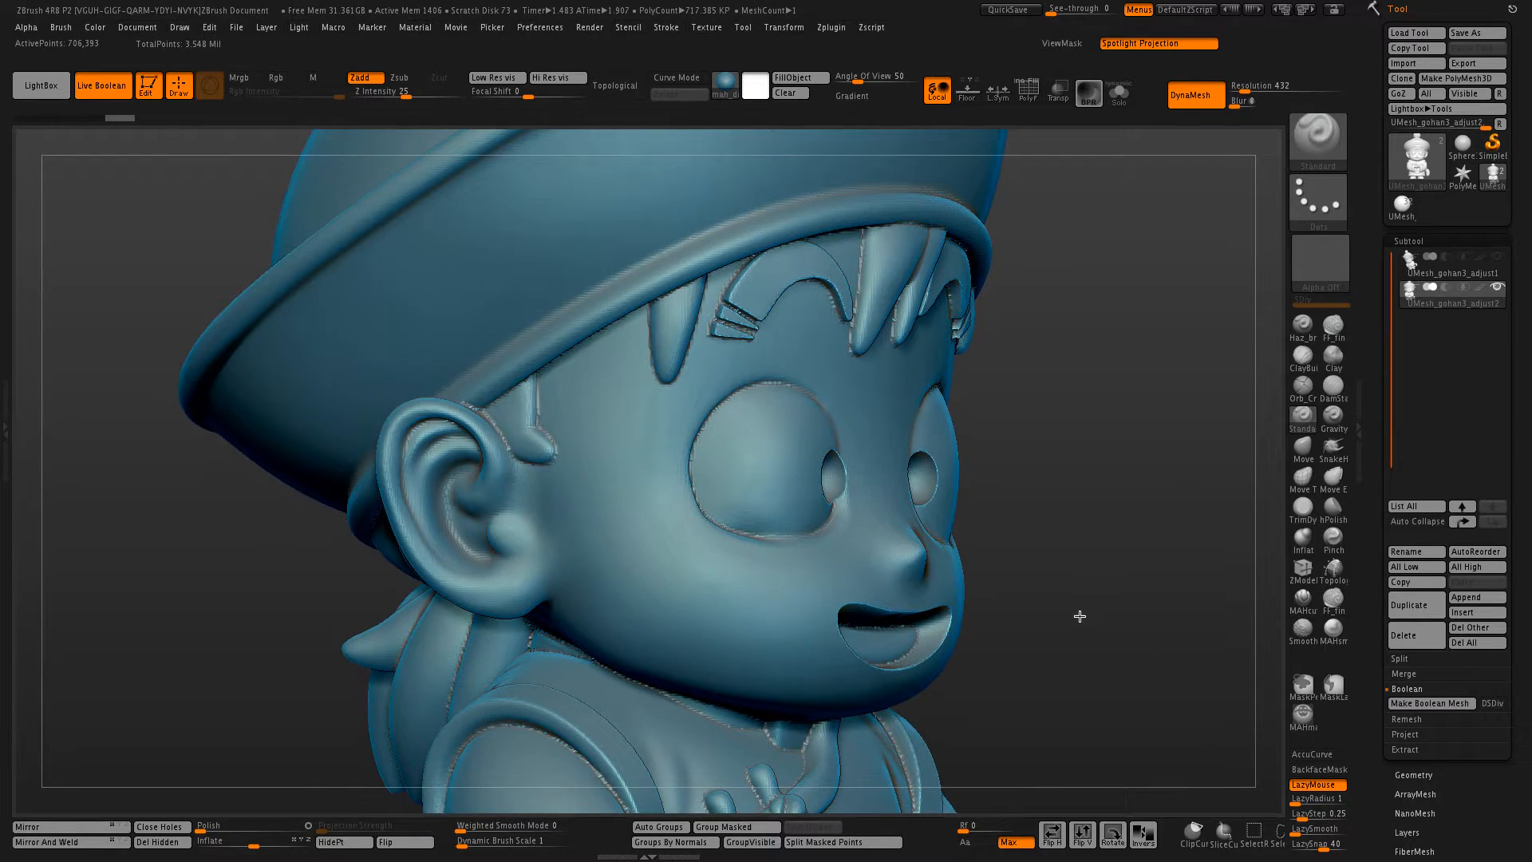
{"action": "left_click", "coordinate": [1452, 261]}
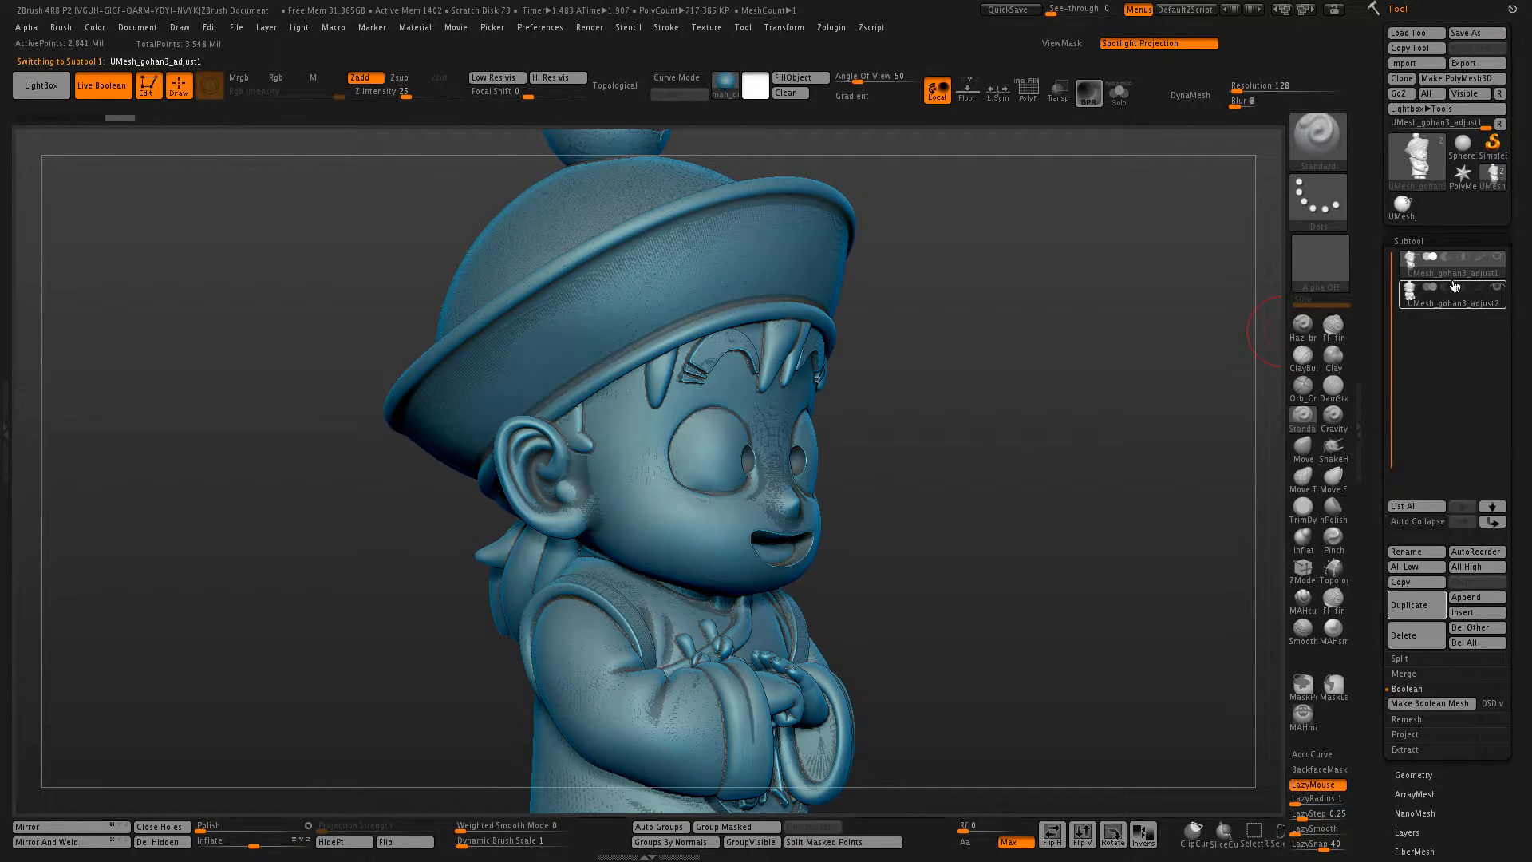
{"action": "left_click", "coordinate": [1450, 297]}
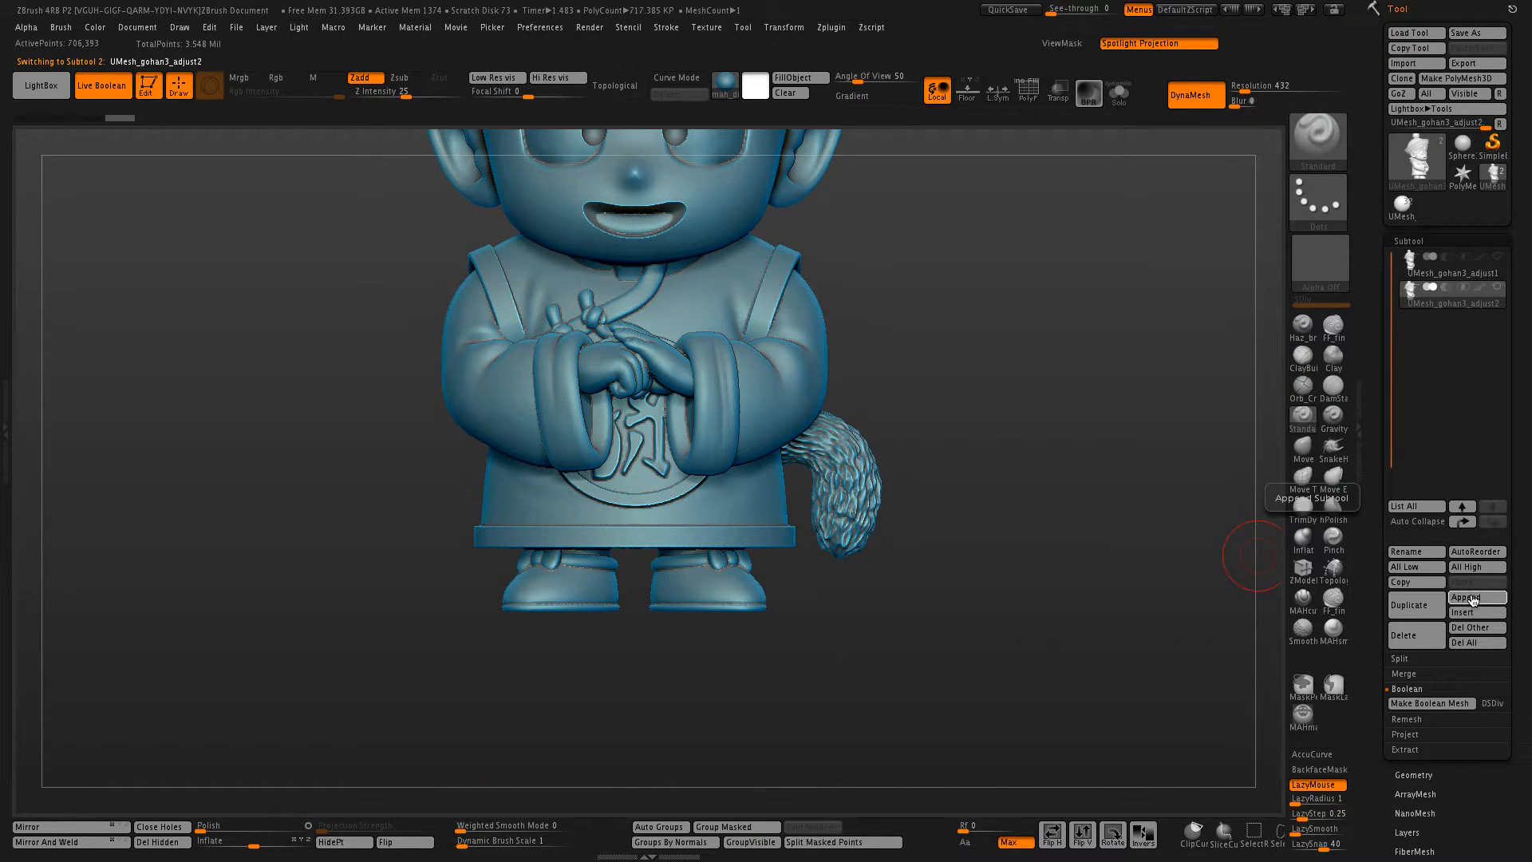
{"action": "left_click", "coordinate": [1475, 597]}
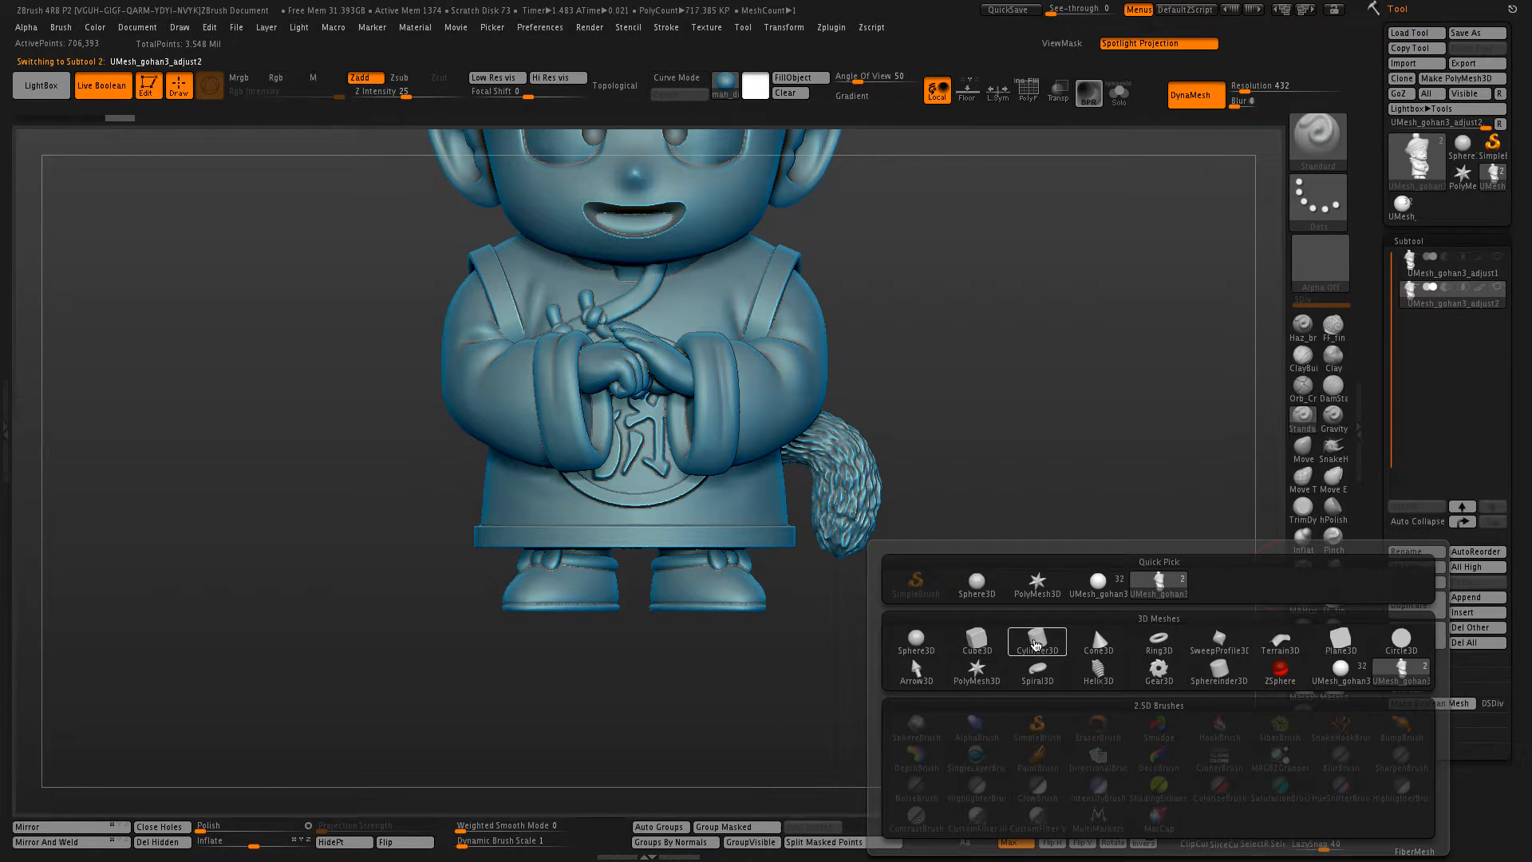
Append a Cylinder3D subtool and reshape it into thin vertical pegs under the feet
{"action": "left_click", "coordinate": [1036, 640]}
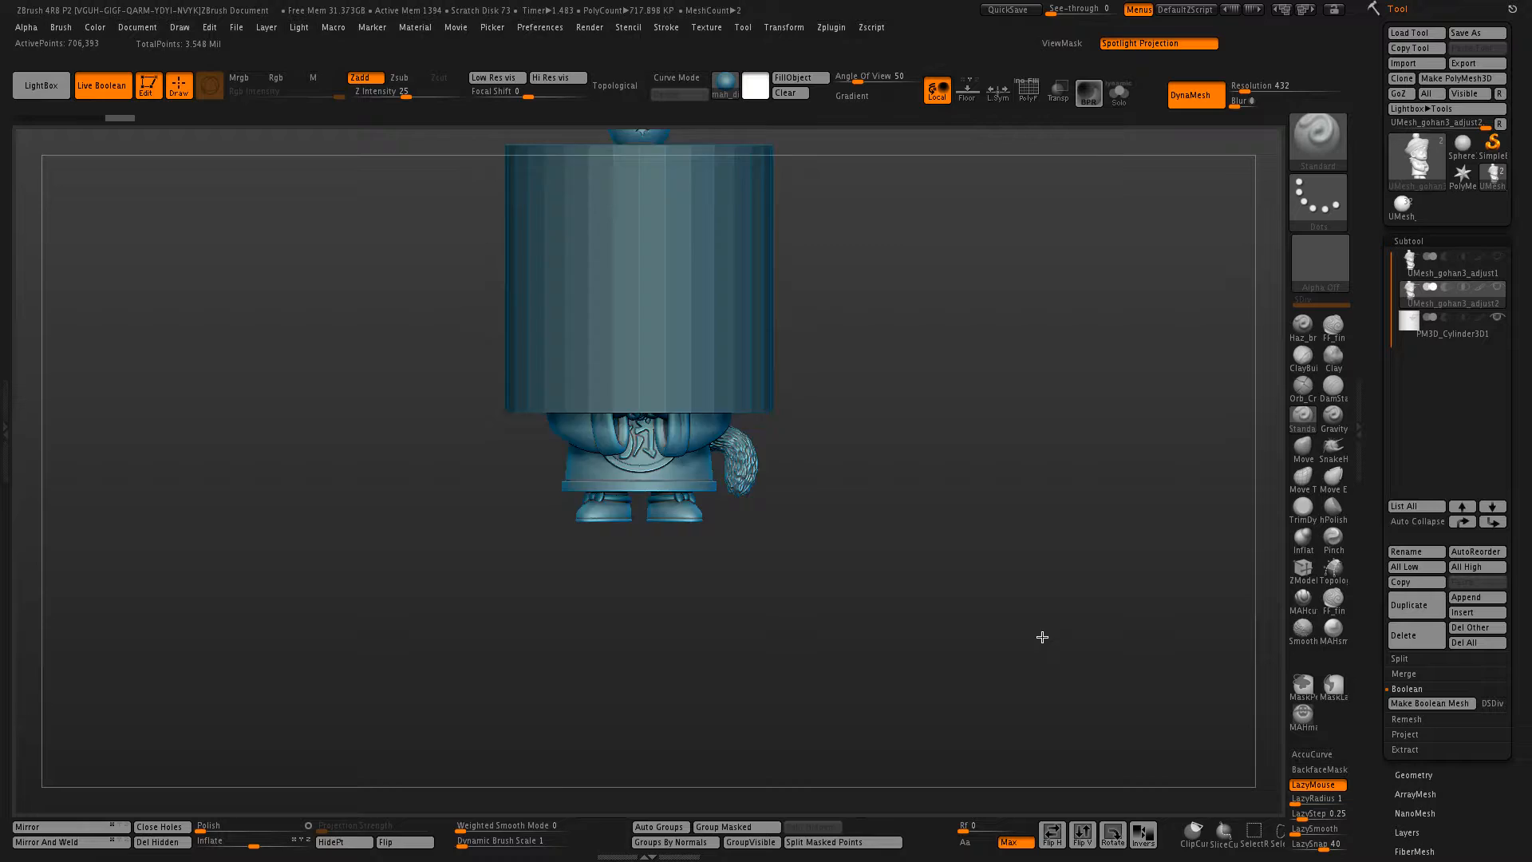
{"action": "left_click", "coordinate": [1457, 320]}
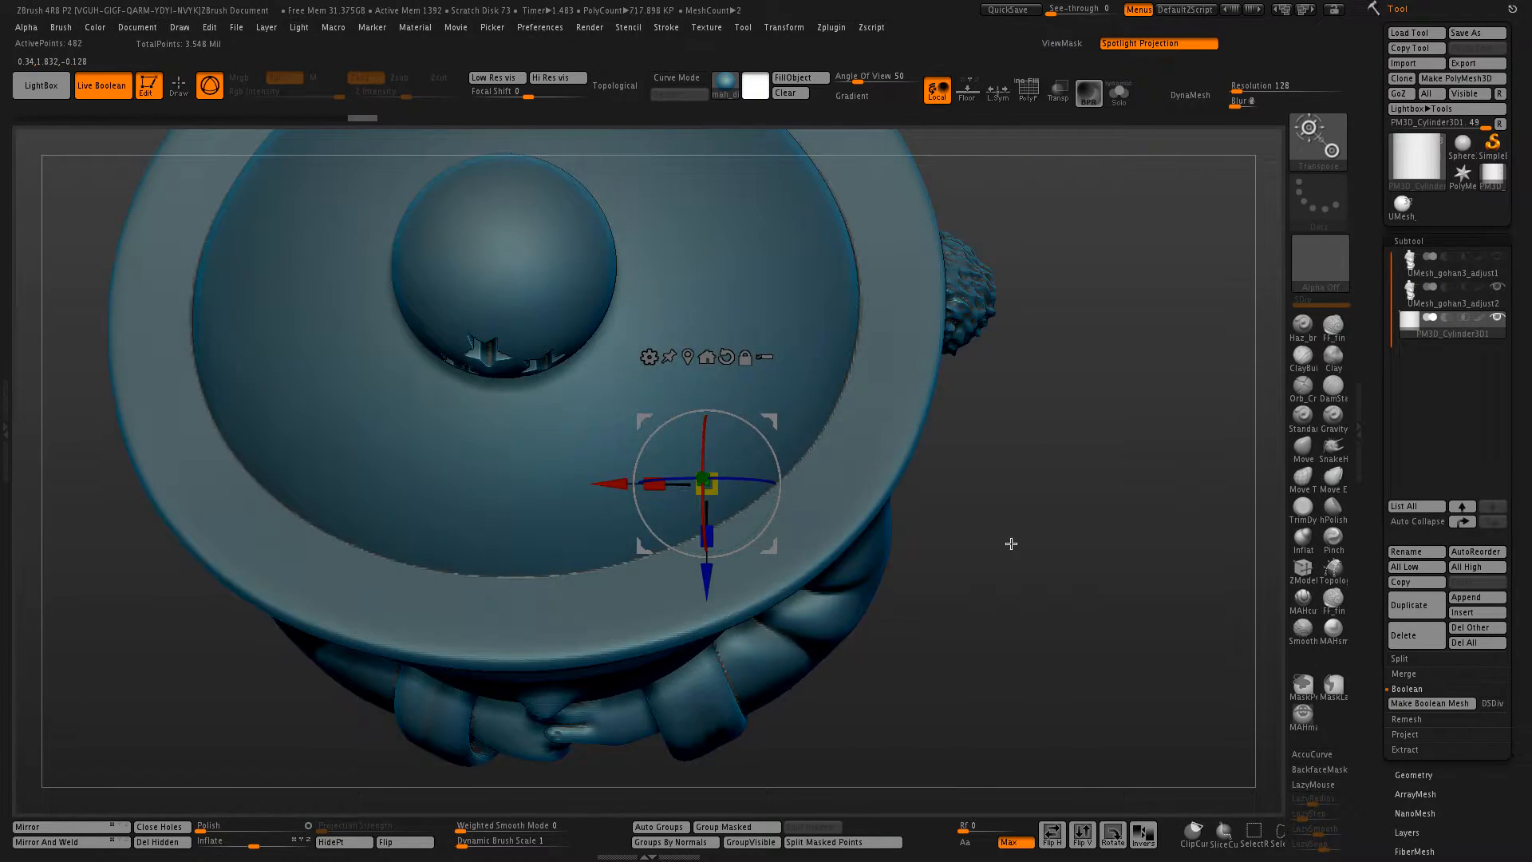
{"action": "left_click", "coordinate": [1057, 91]}
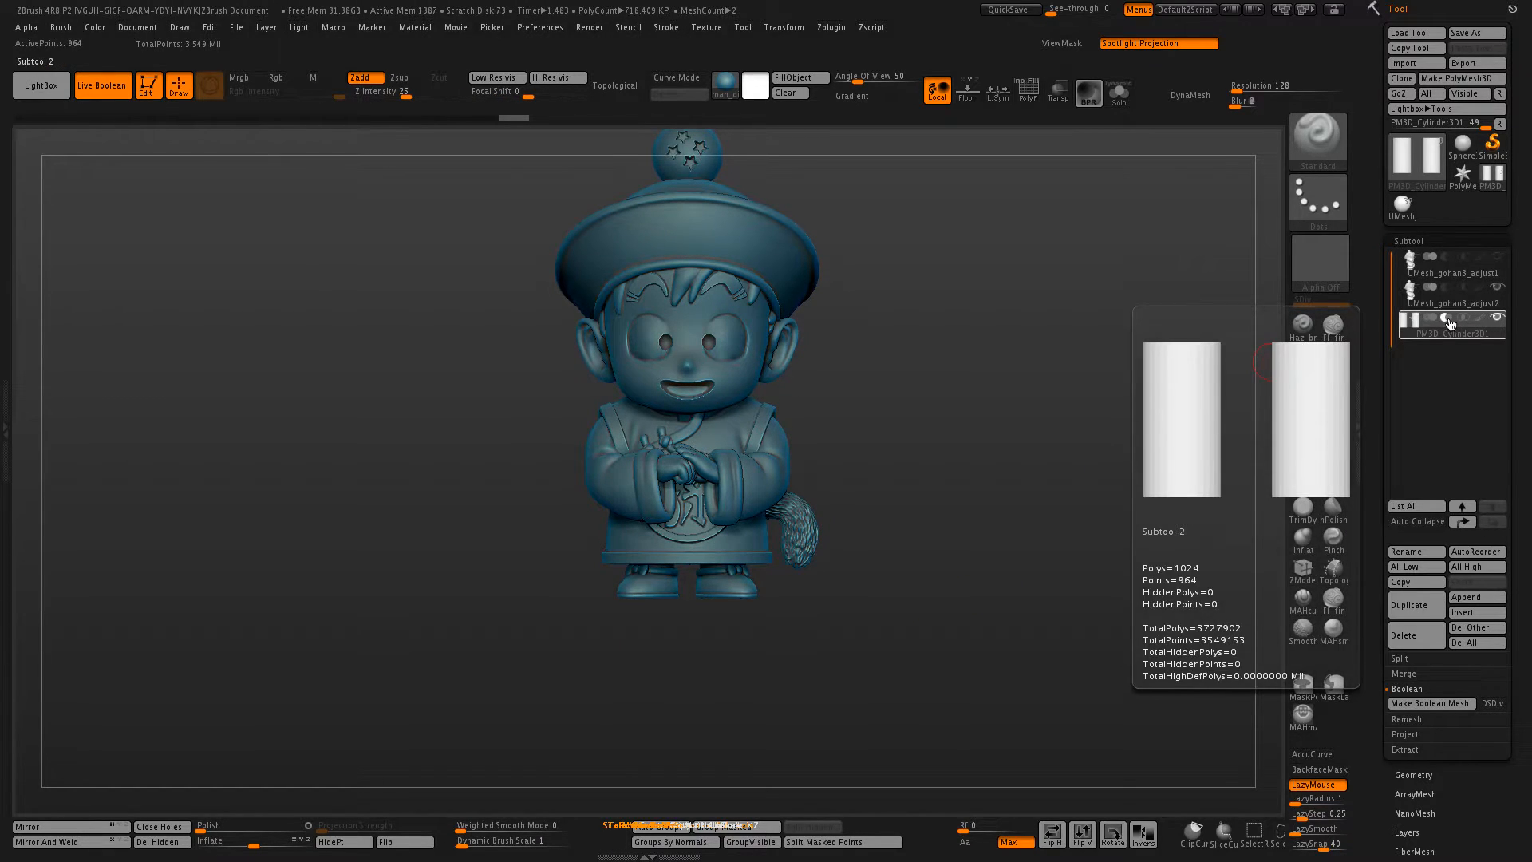
Activate the DynaMesh copy and adjust its hollow shell thickness in Geometry
{"action": "left_click", "coordinate": [1450, 297]}
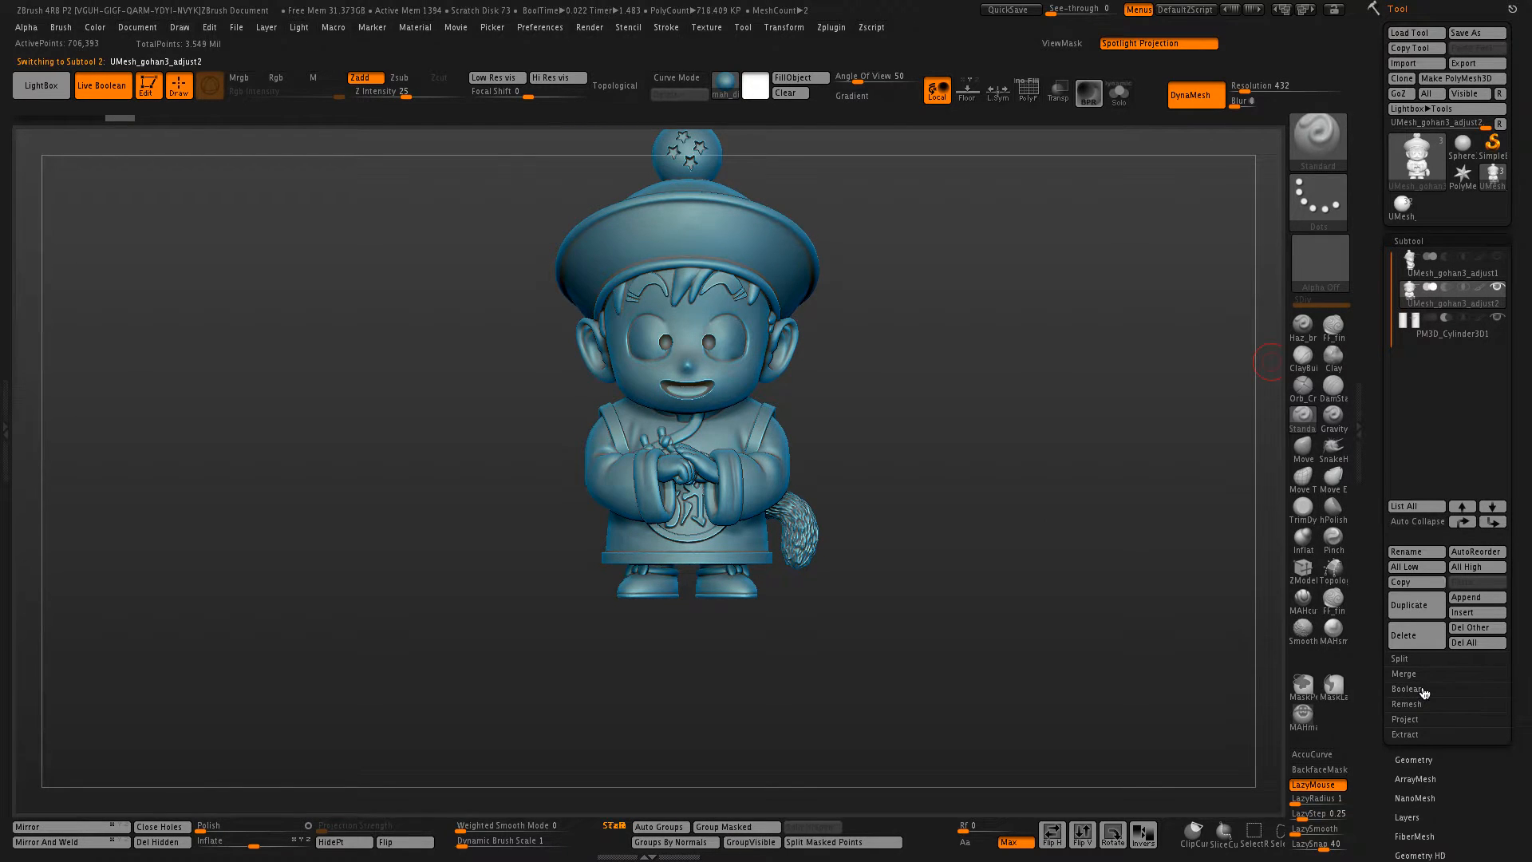
{"action": "left_click", "coordinate": [1403, 673]}
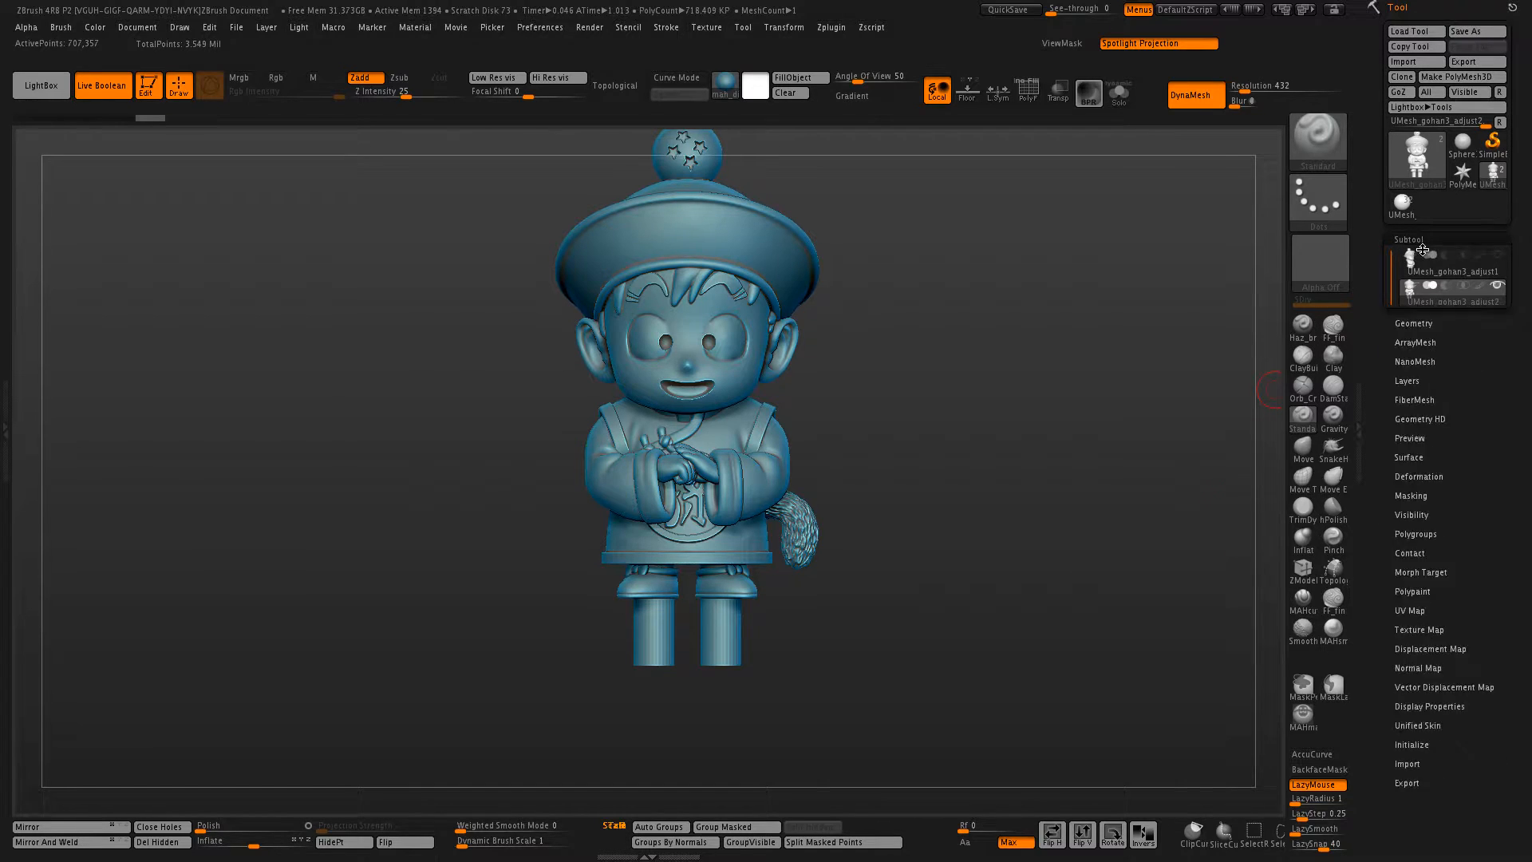
{"action": "left_click", "coordinate": [1412, 322]}
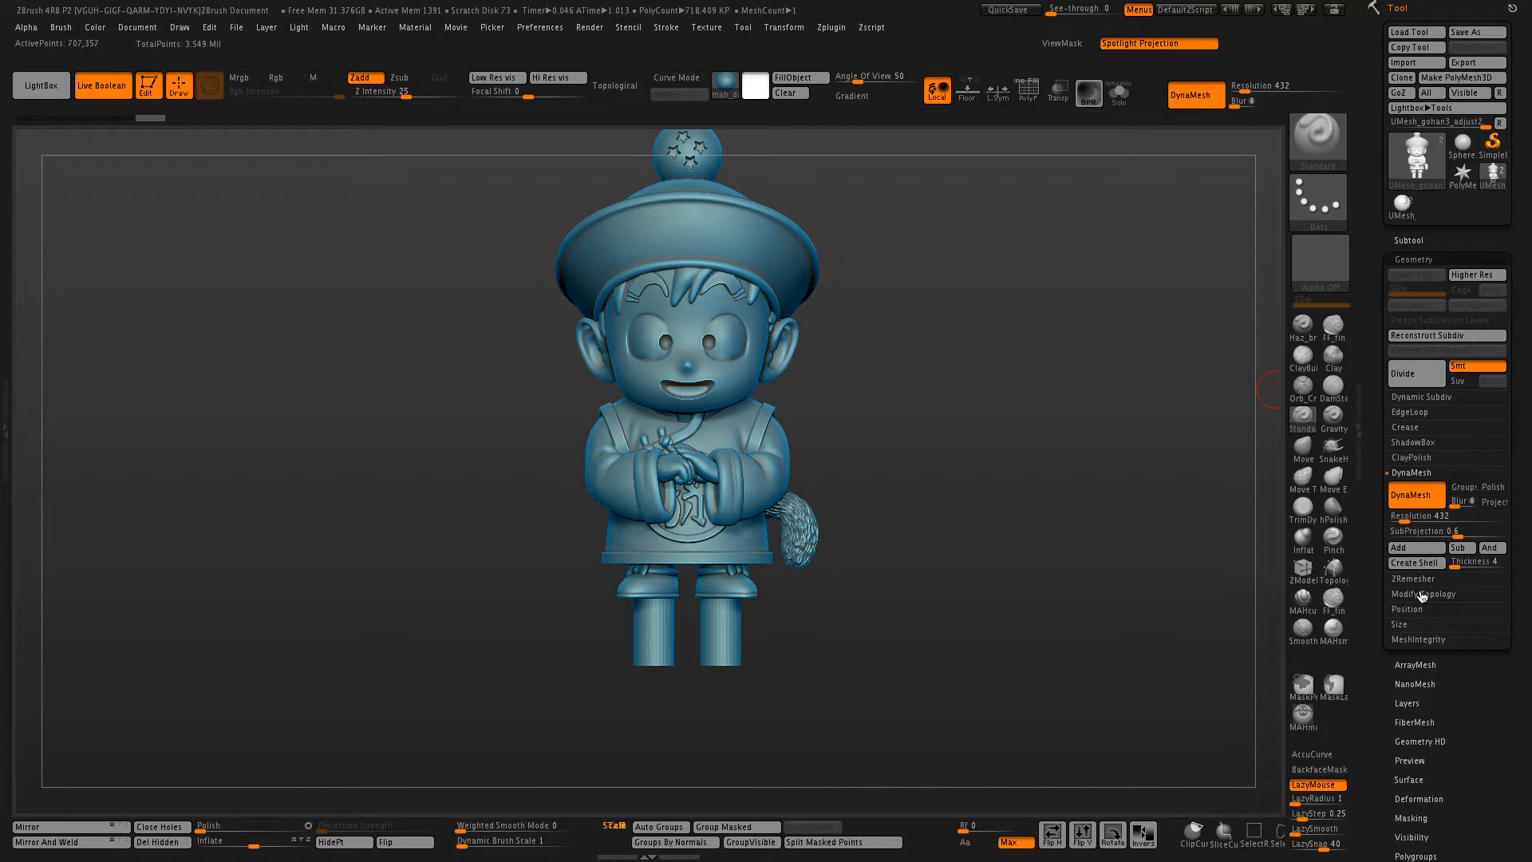
{"action": "left_click", "coordinate": [1476, 562]}
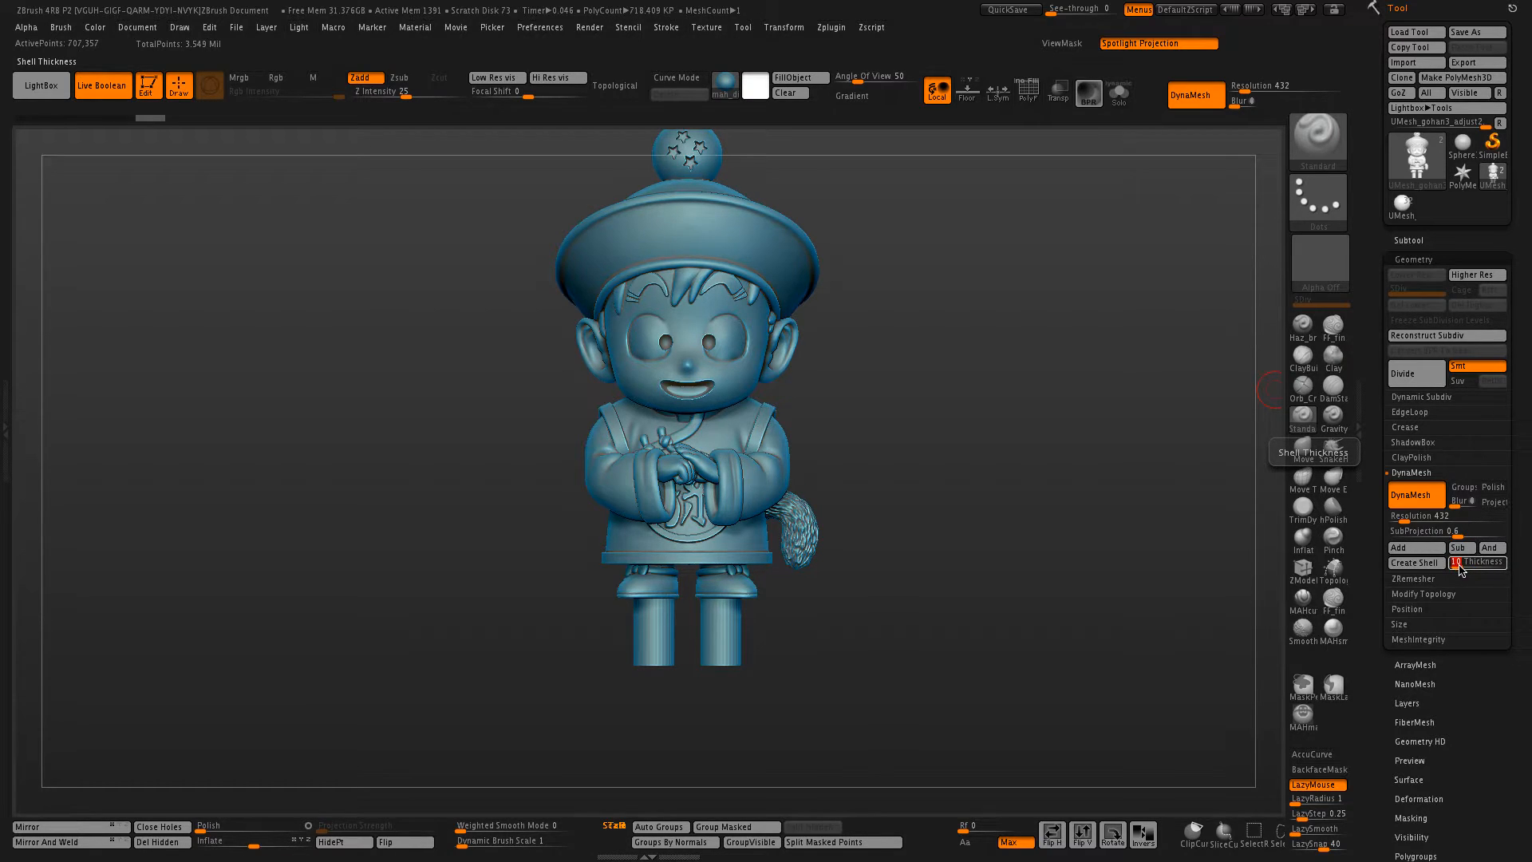
{"action": "mouse_move", "coordinate": [1090, 691]}
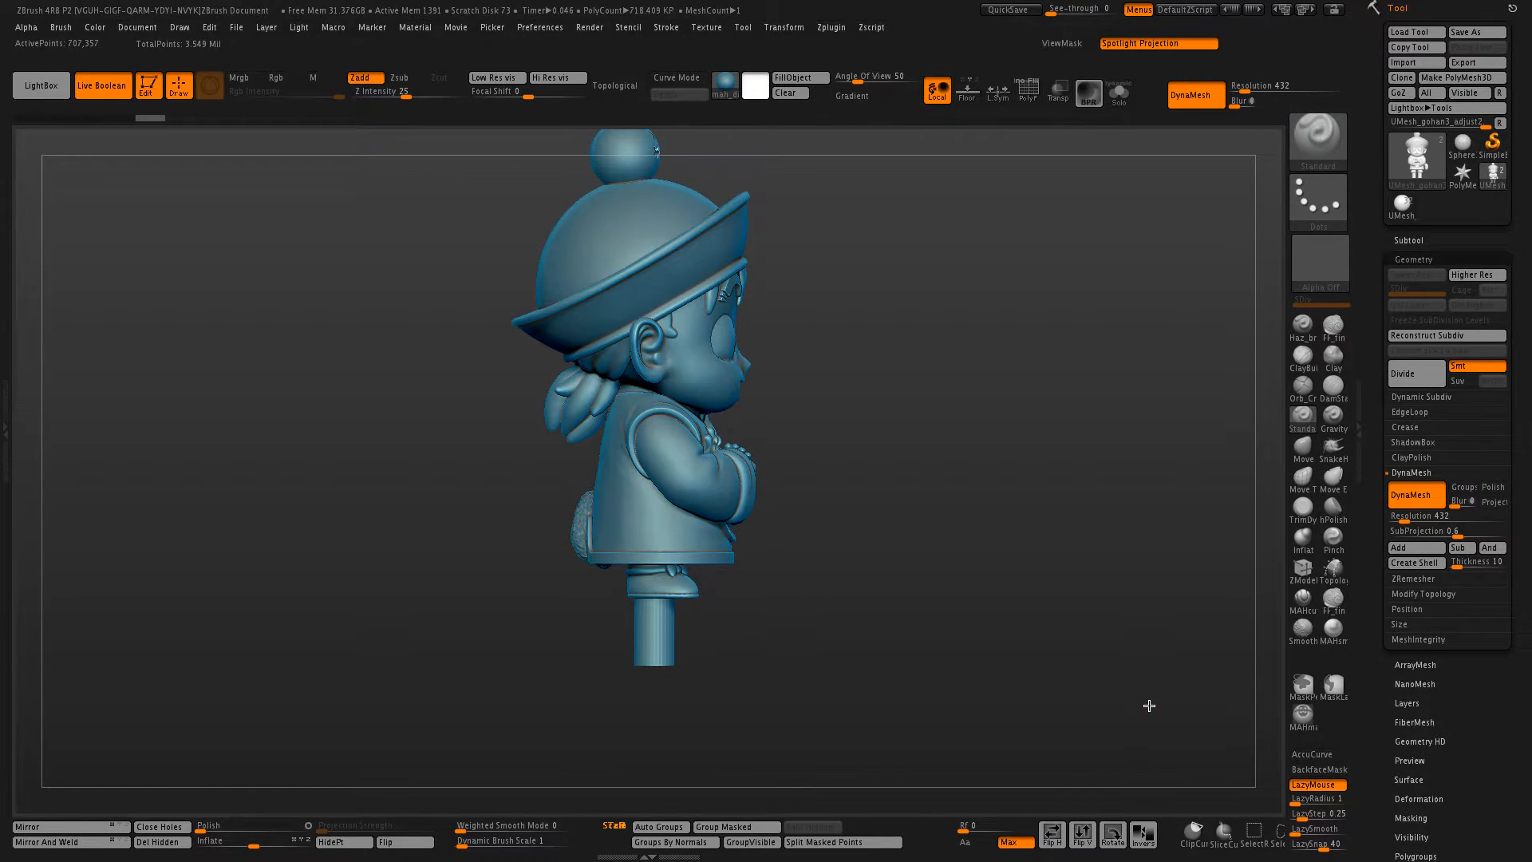
{"action": "mouse_move", "coordinate": [1414, 562]}
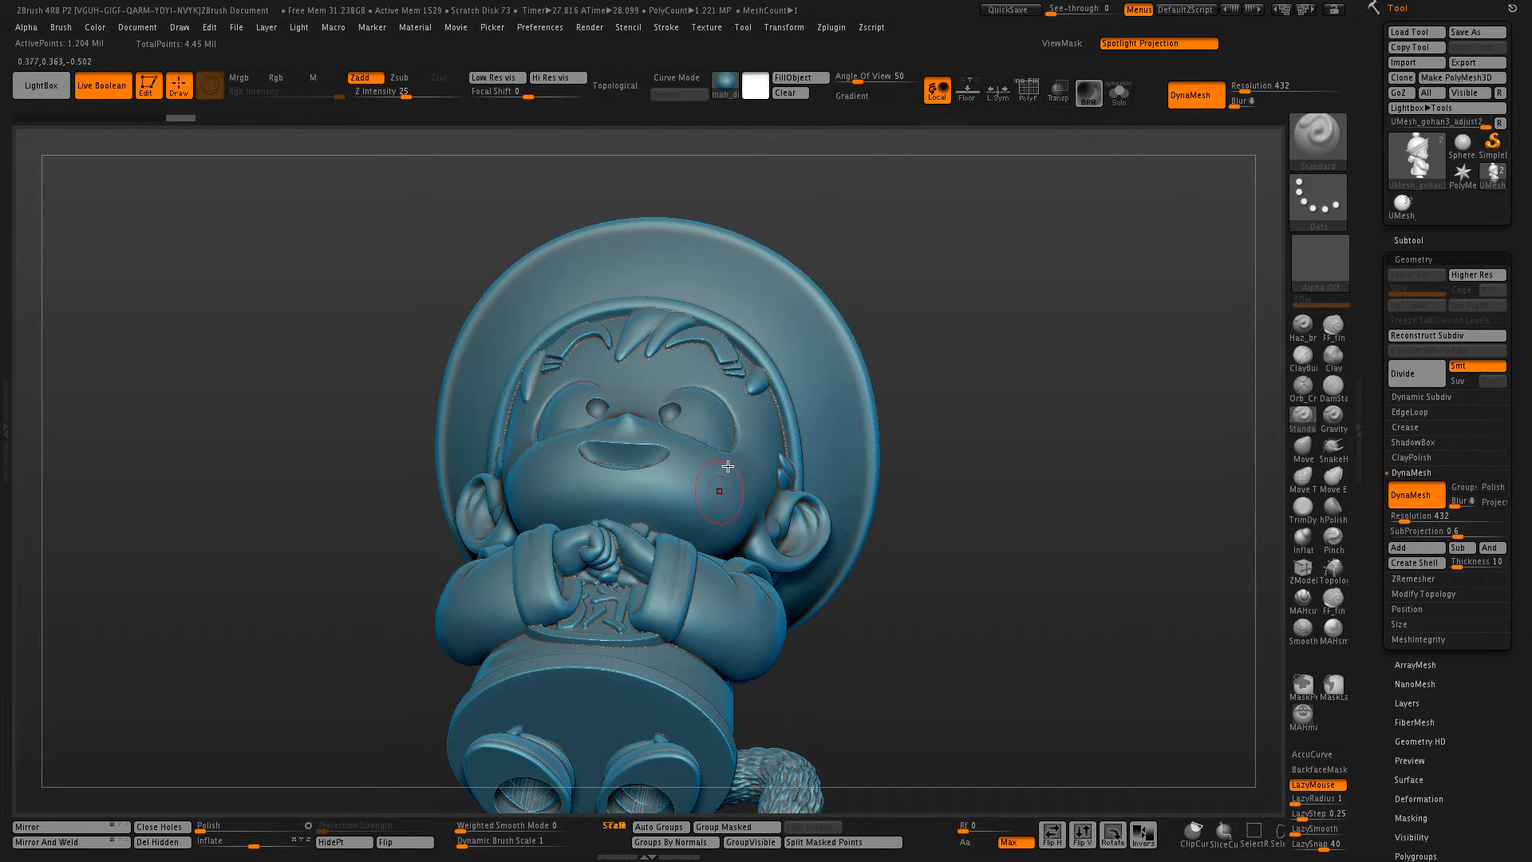
Show the polygon wireframe over the hollowed resolution-432 DynaMesh figurine
{"action": "left_click", "coordinate": [1026, 89]}
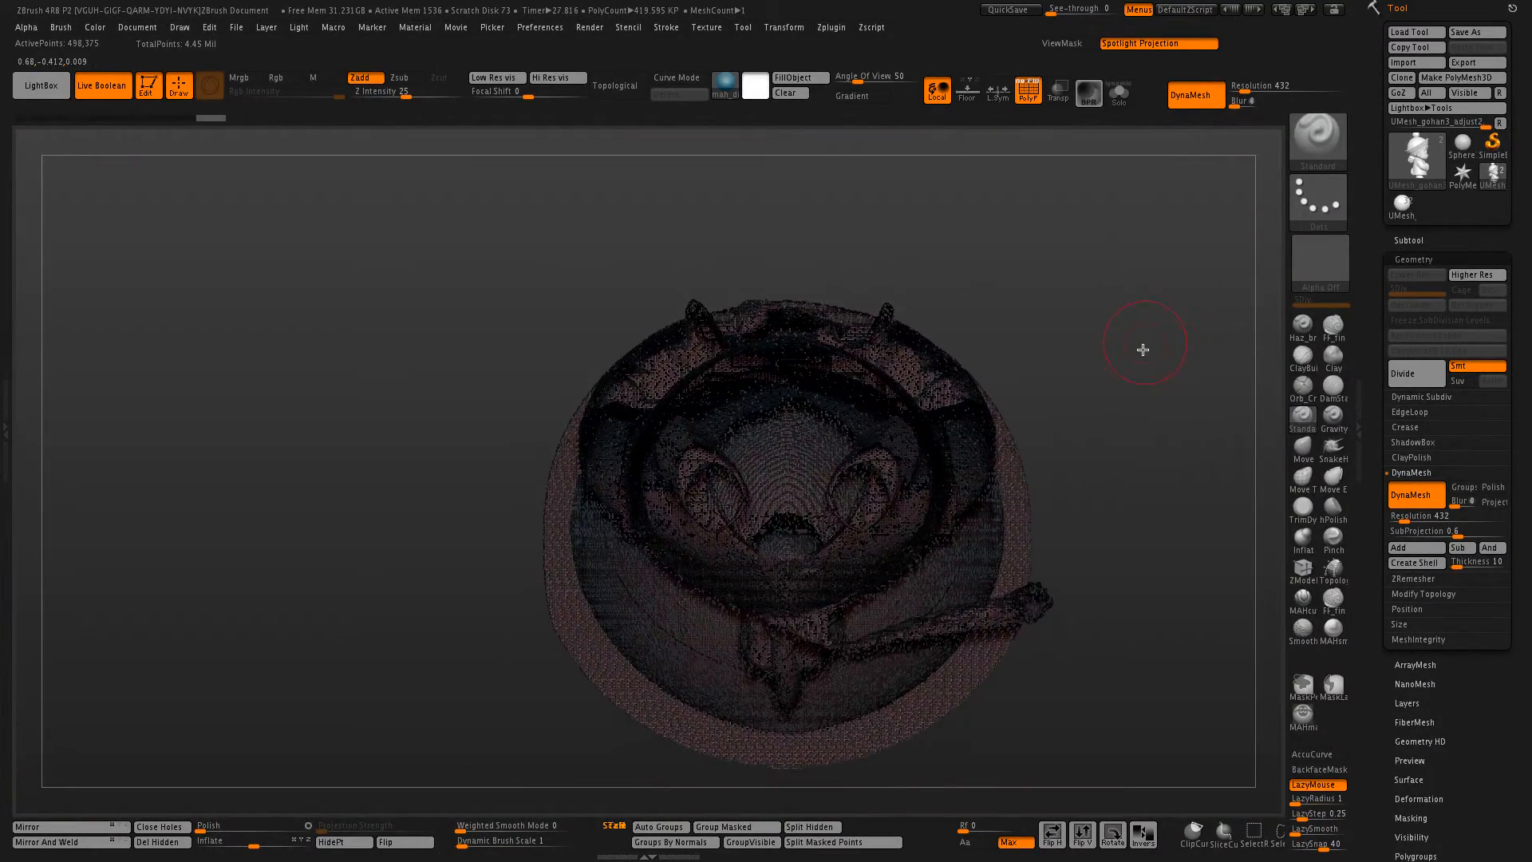
{"action": "left_click", "coordinate": [1027, 89]}
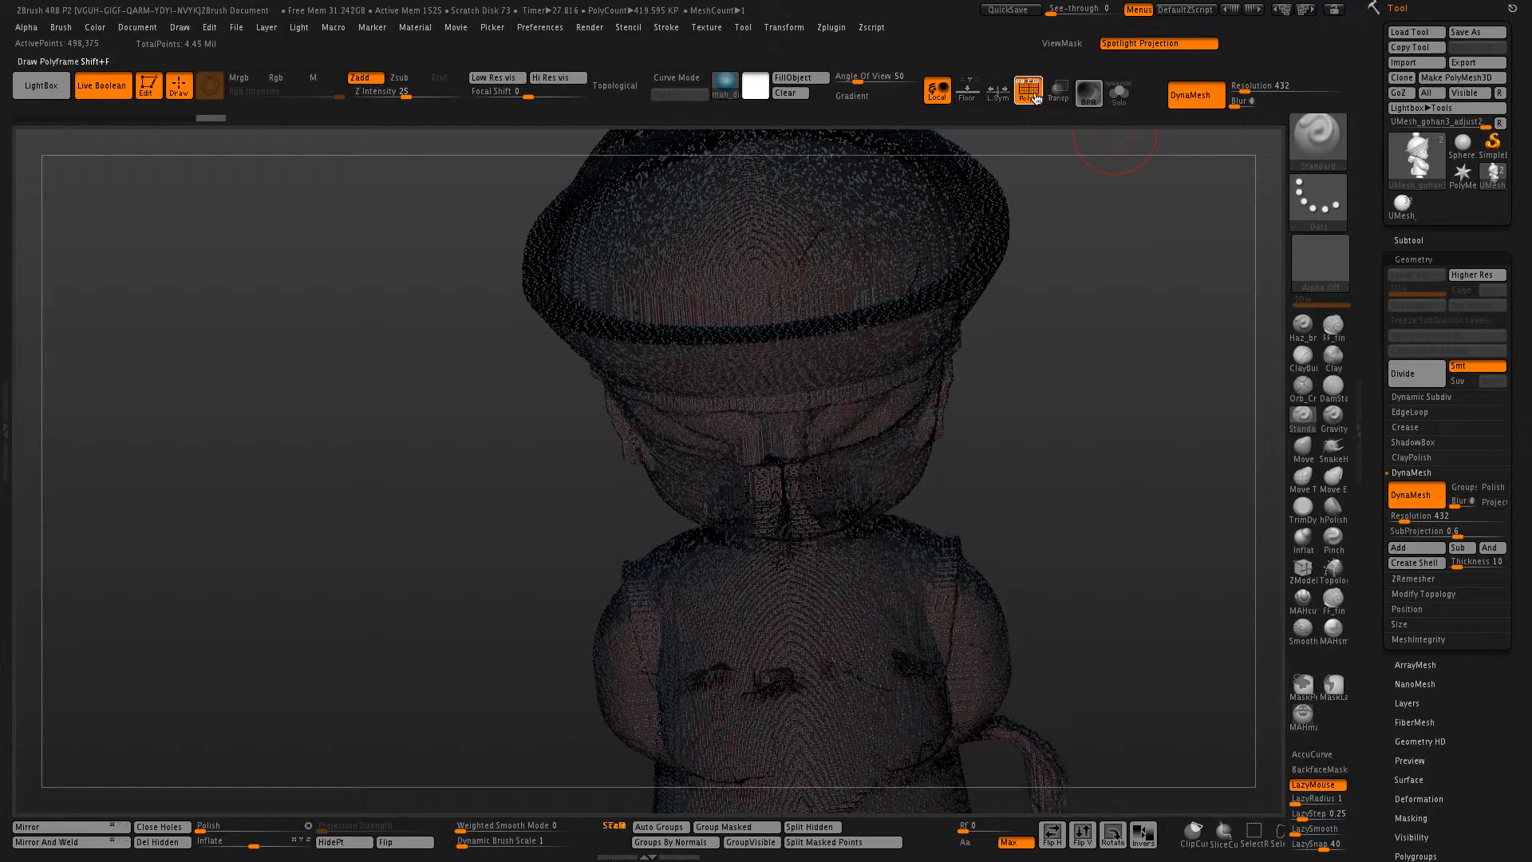
{"action": "left_click", "coordinate": [1026, 90]}
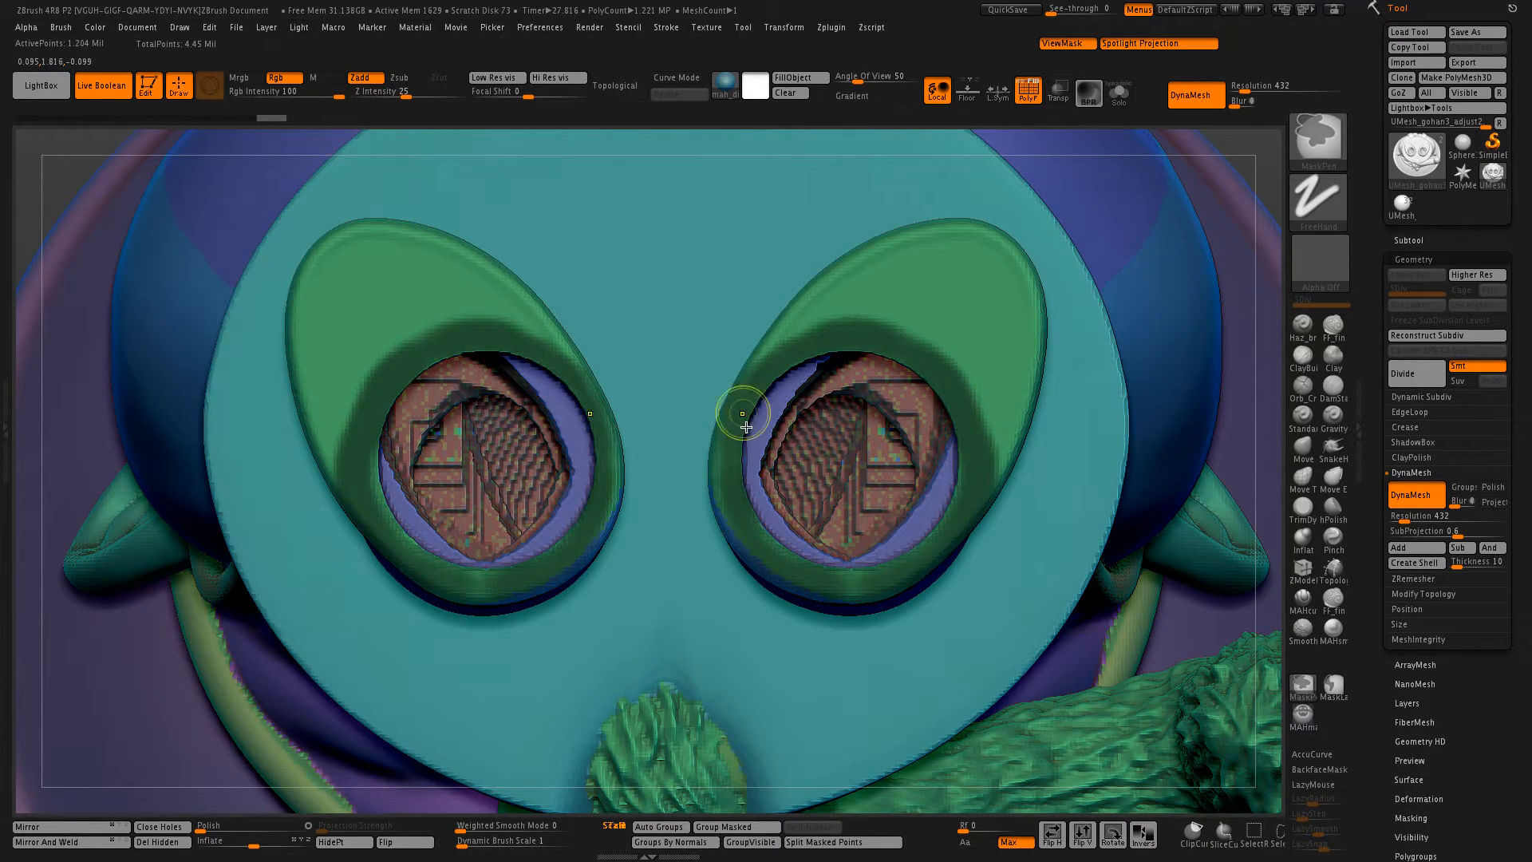
{"action": "mouse_move", "coordinate": [1173, 406]}
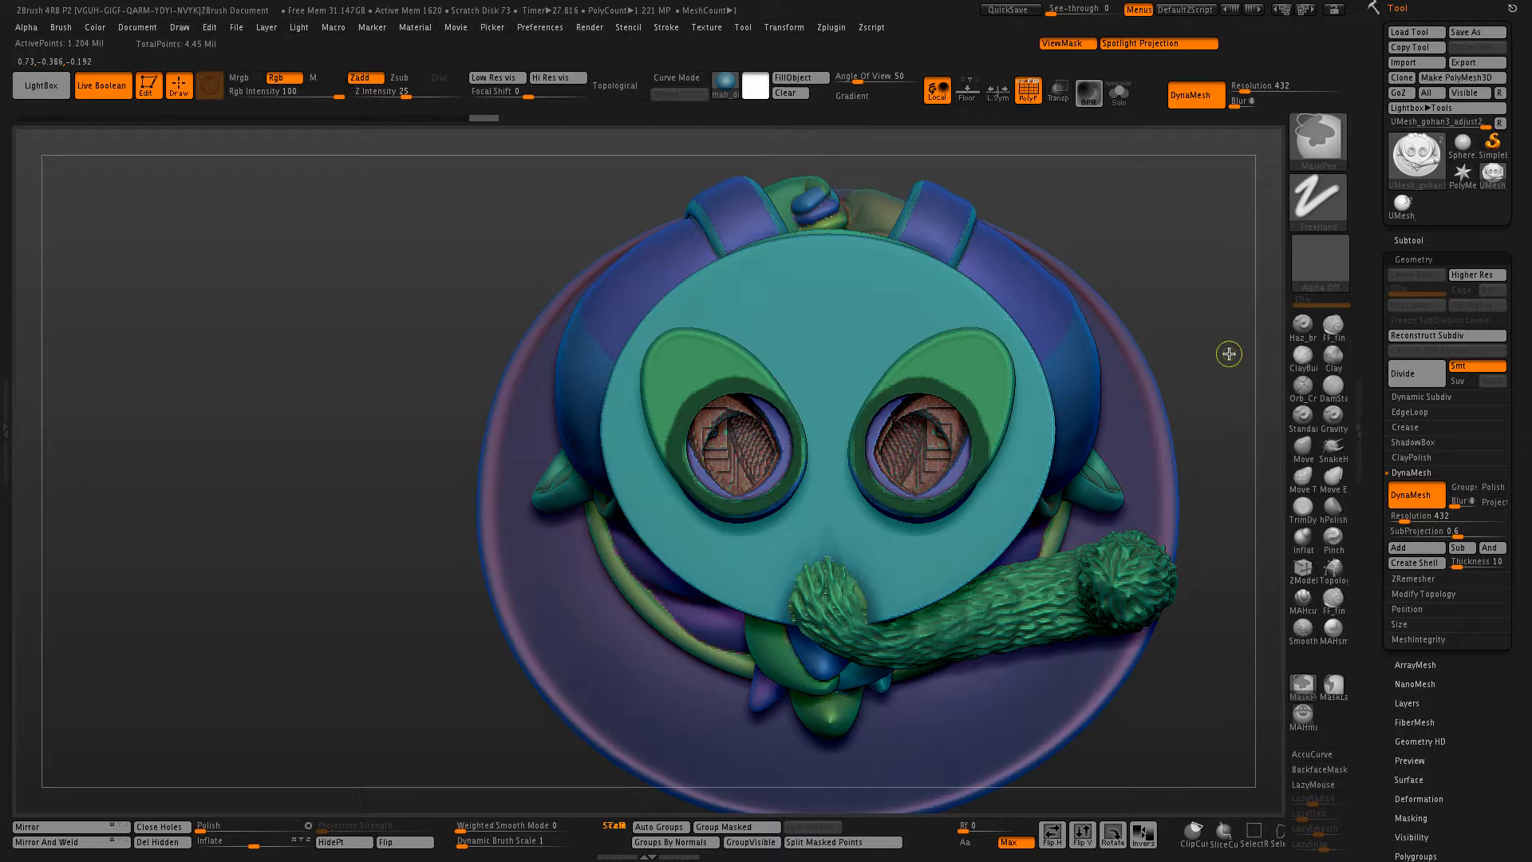
Isolate the inner shell polygroup with ViewMask and delete the hidden outer portion
{"action": "left_click", "coordinate": [341, 843]}
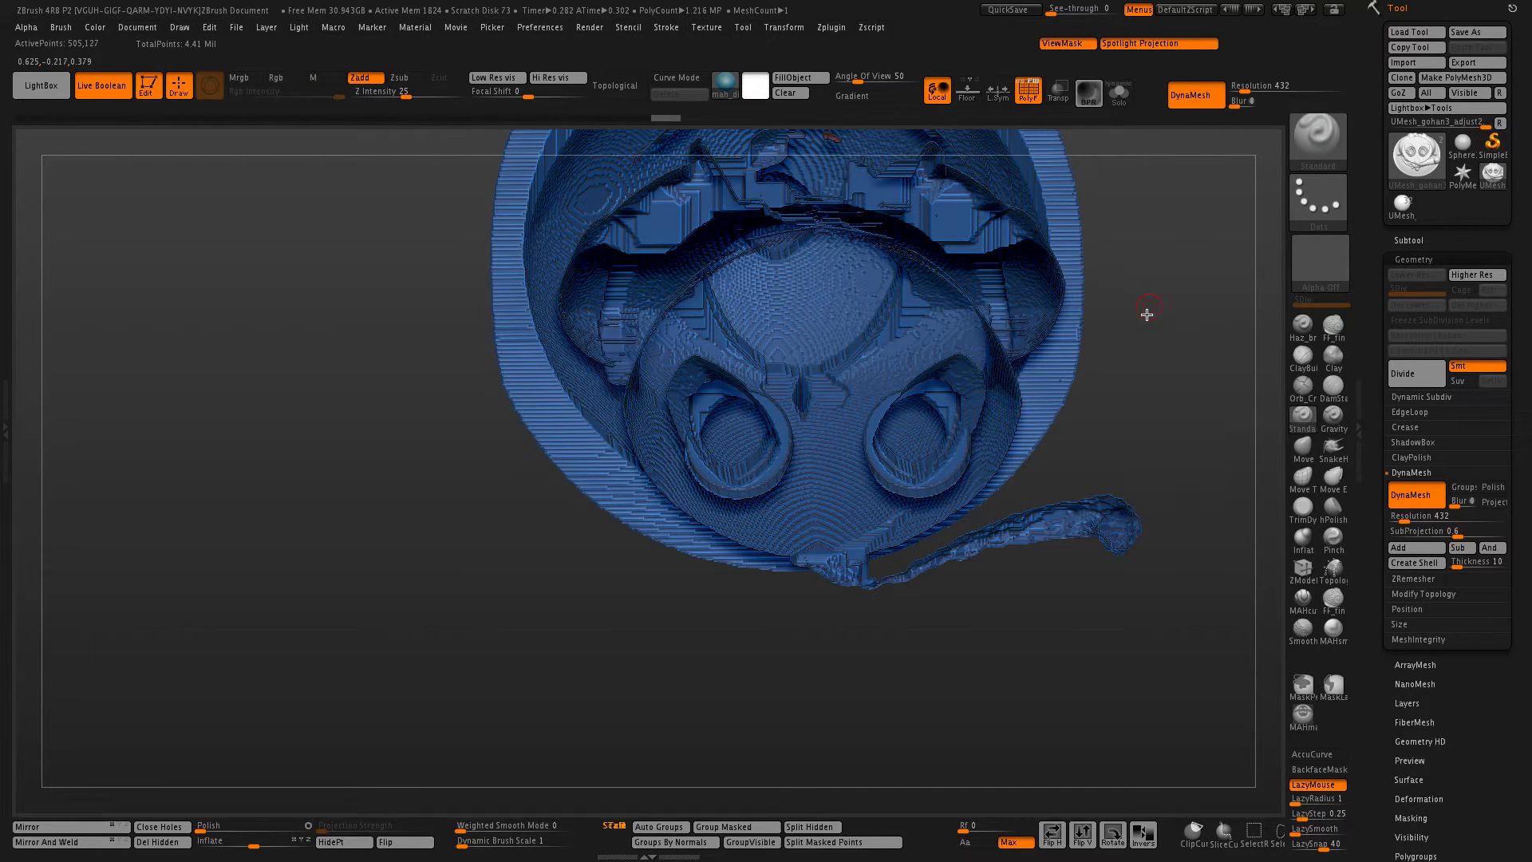
{"action": "left_click", "coordinate": [158, 841]}
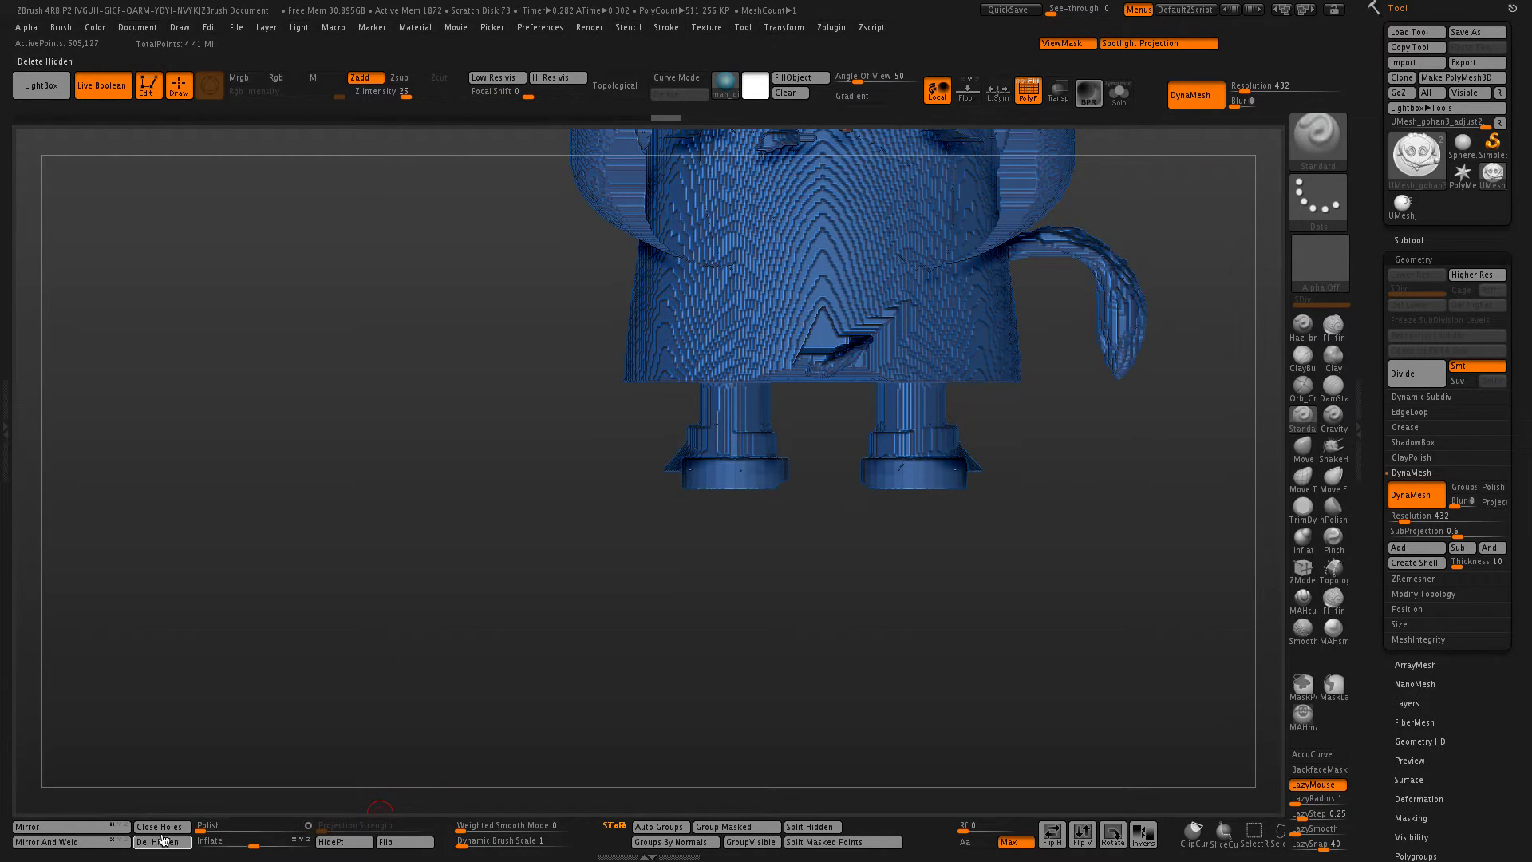
{"action": "left_click", "coordinate": [161, 841]}
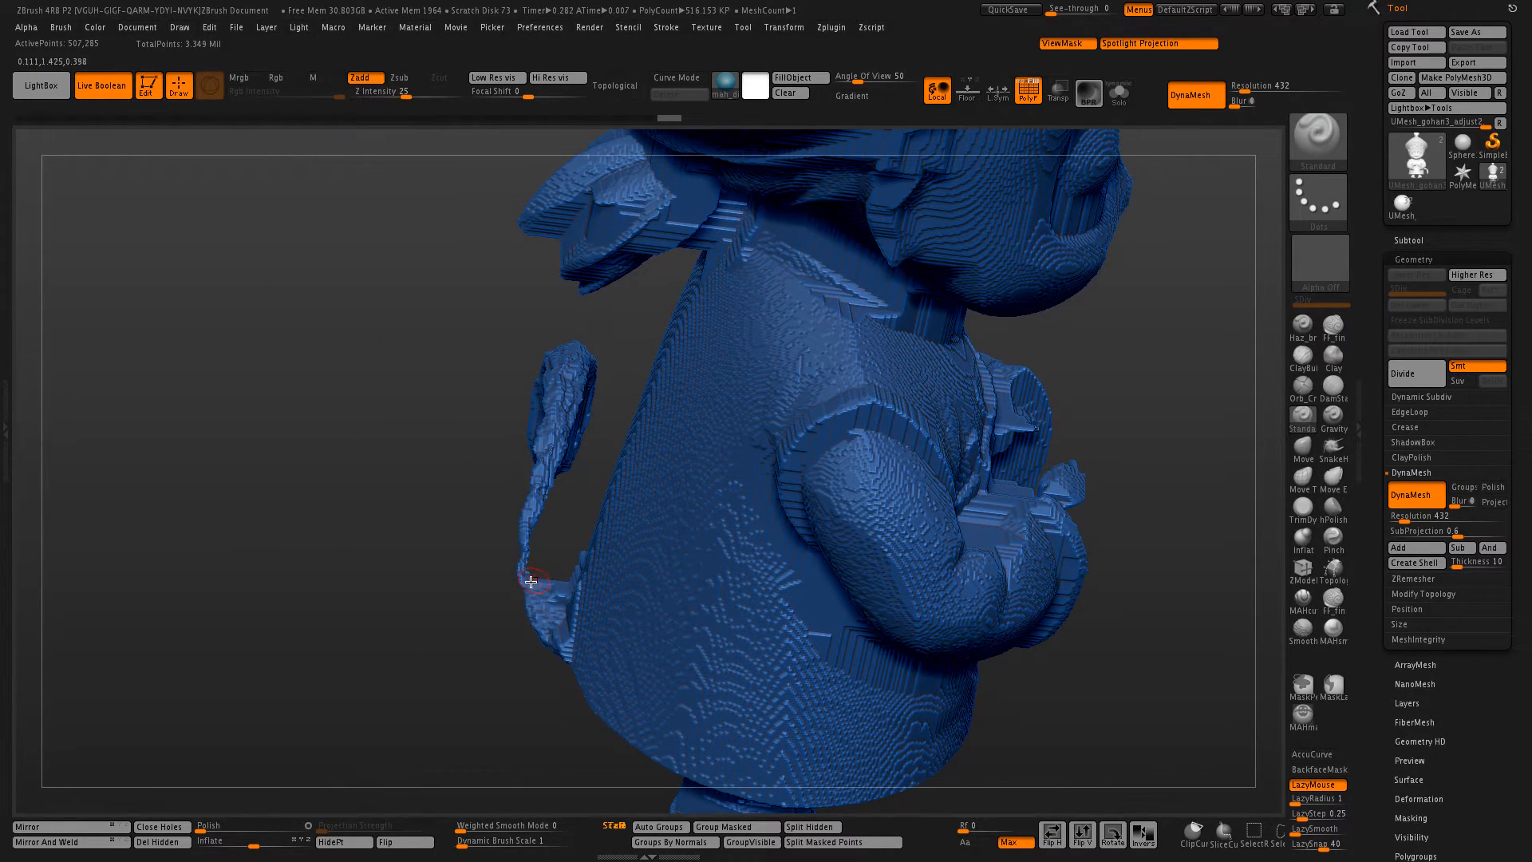
{"action": "mouse_move", "coordinate": [493, 667]}
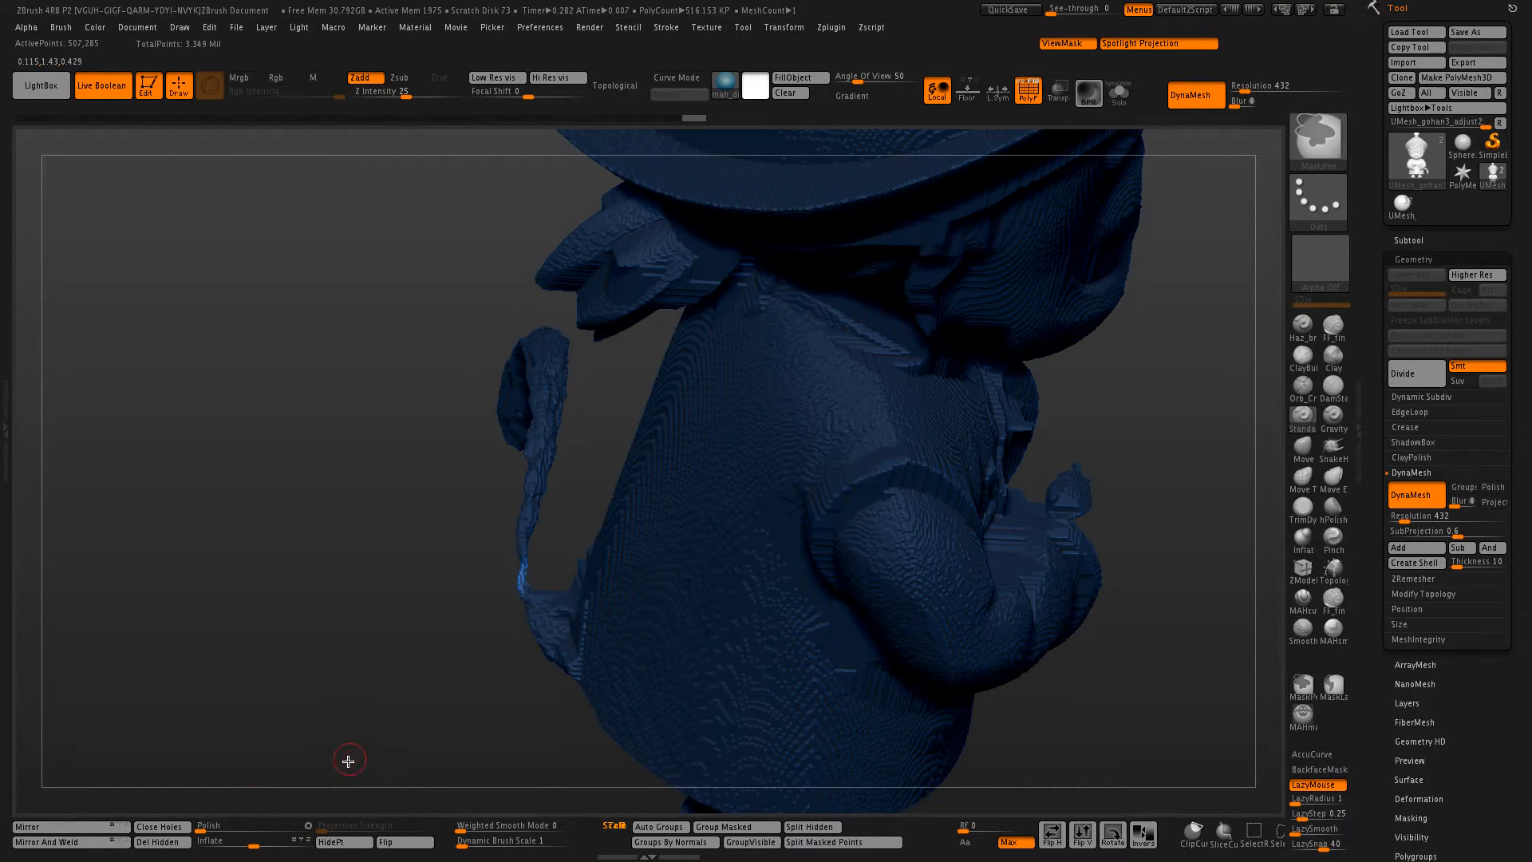
Accept the DynaMesh result so the blocky interior shell becomes editable green geometry
{"action": "left_click", "coordinate": [159, 843]}
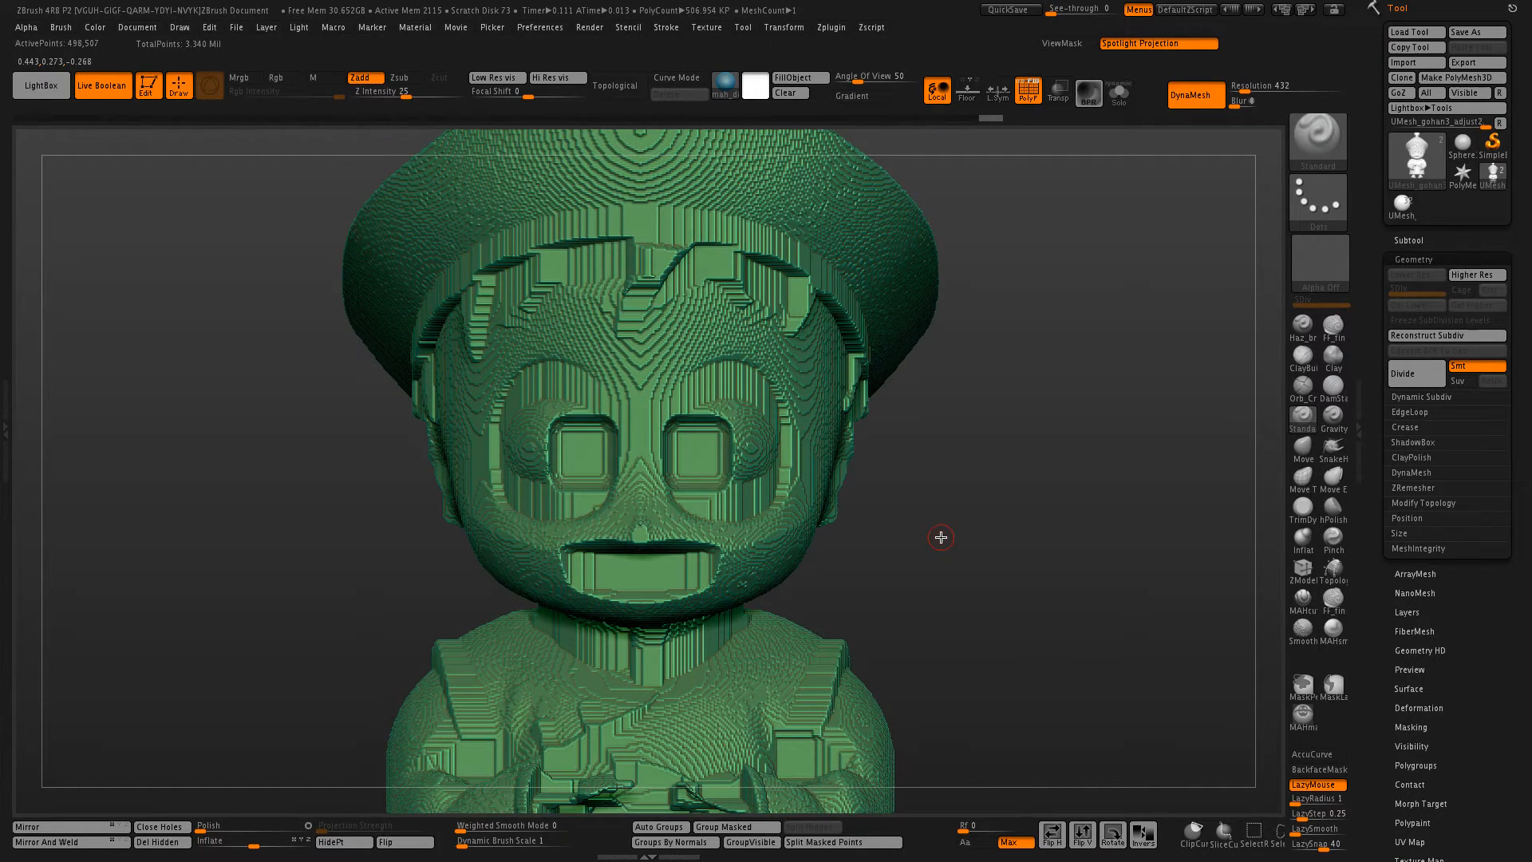
{"action": "mouse_move", "coordinate": [1429, 464]}
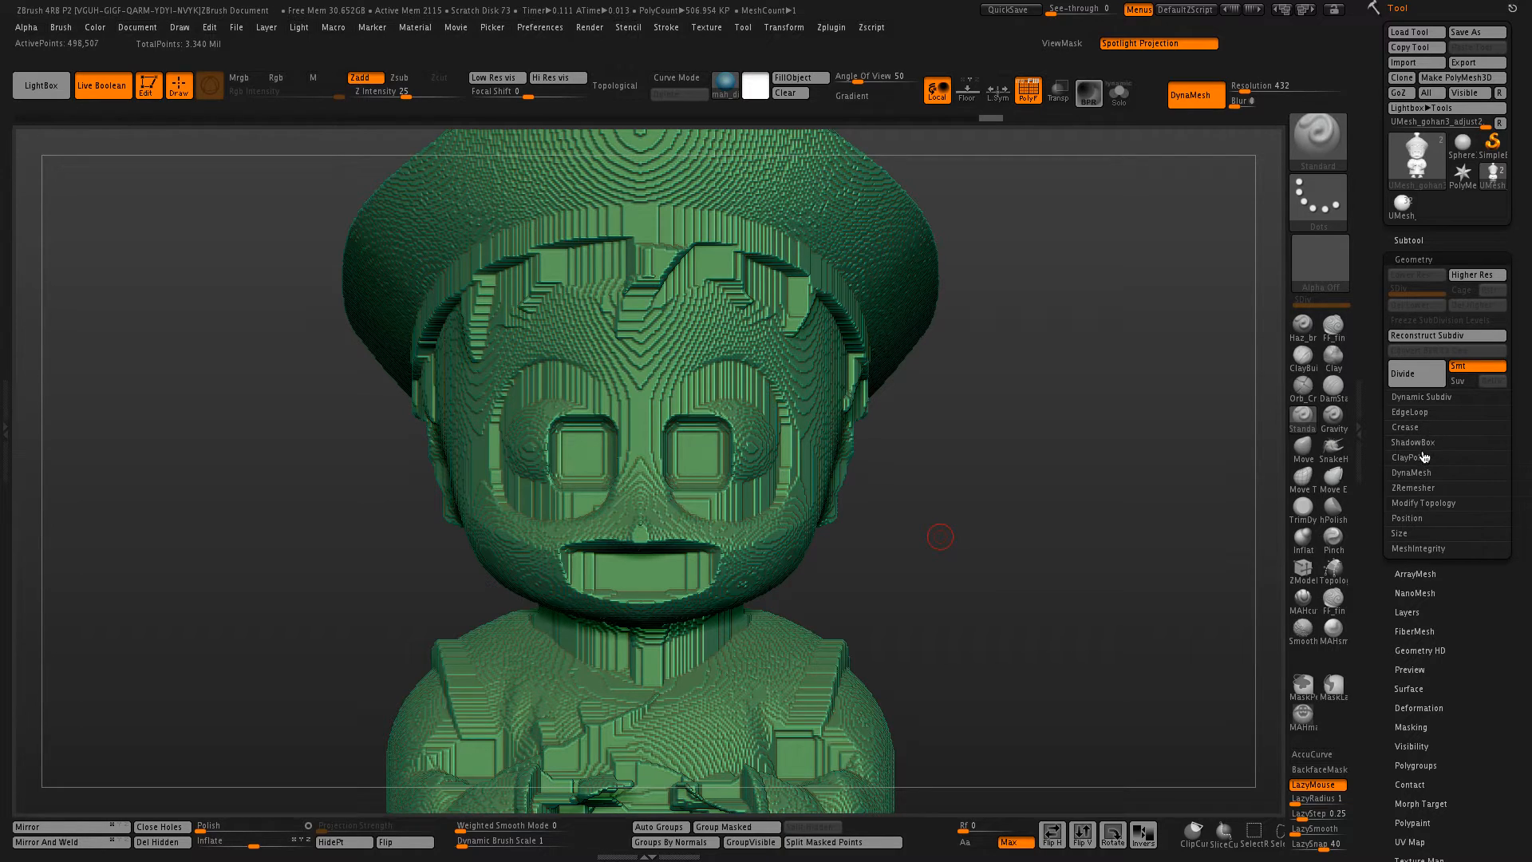
Apply ClayPolish to smooth the stepped interior shell surface
{"action": "left_click", "coordinate": [1412, 458]}
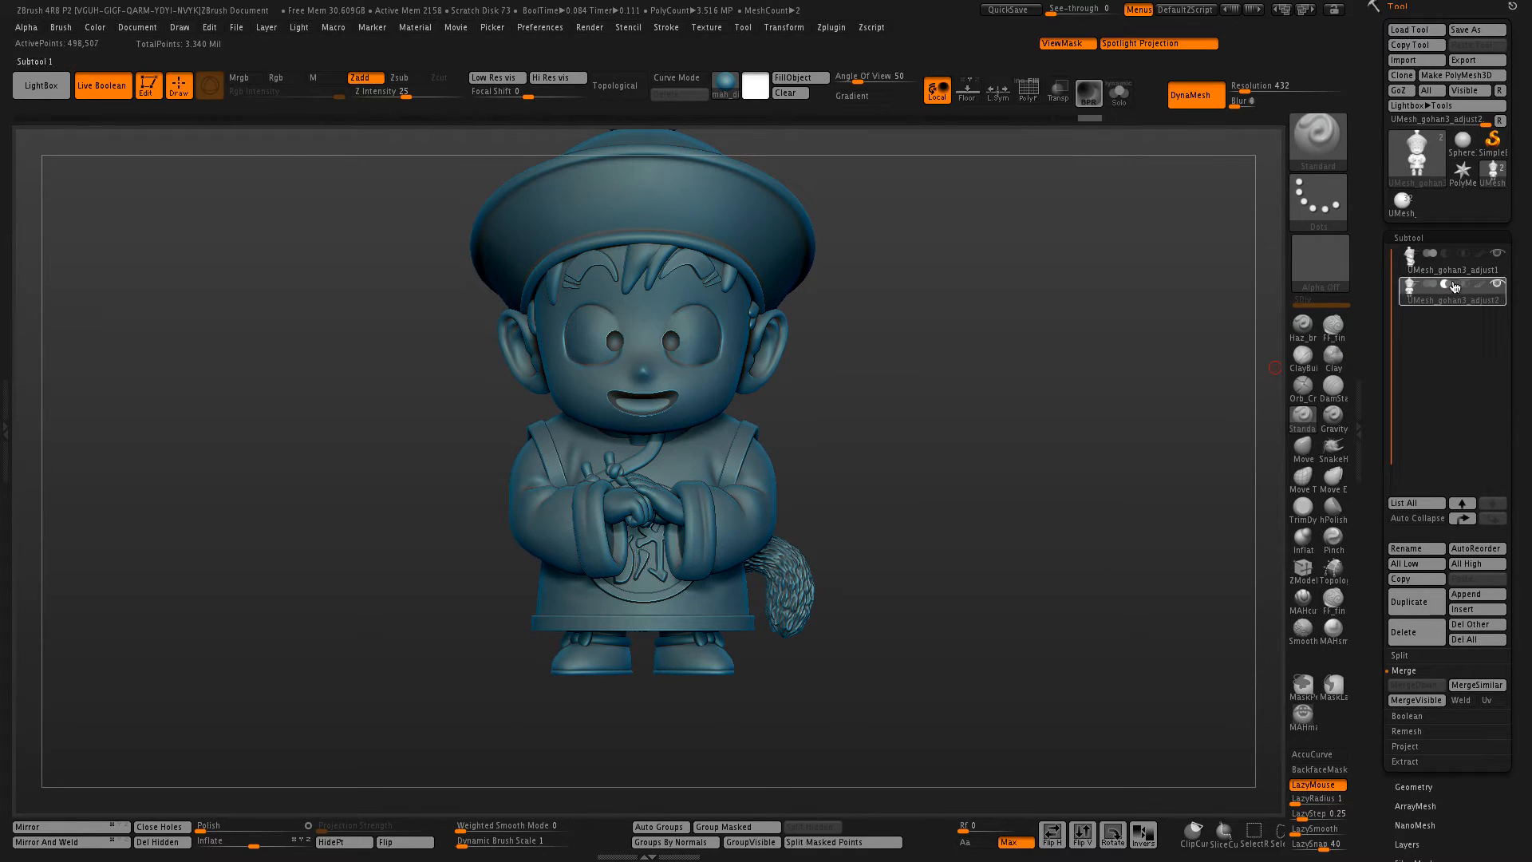
{"action": "mouse_move", "coordinate": [1450, 291]}
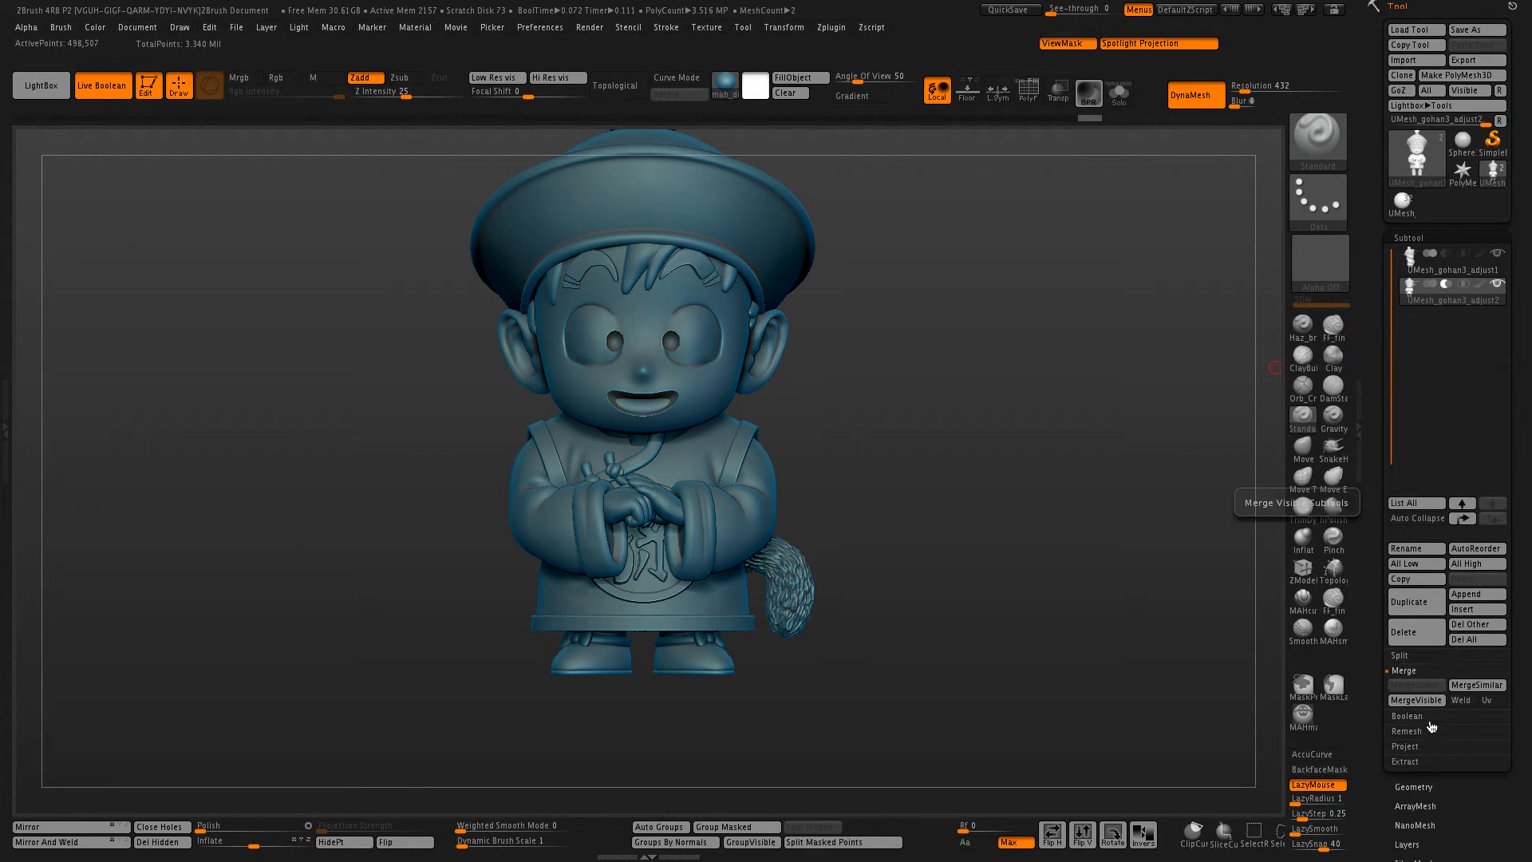
Merge Visible and Make Boolean Mesh to unite the exterior and inner shell into one subtool
{"action": "left_click", "coordinate": [1430, 699]}
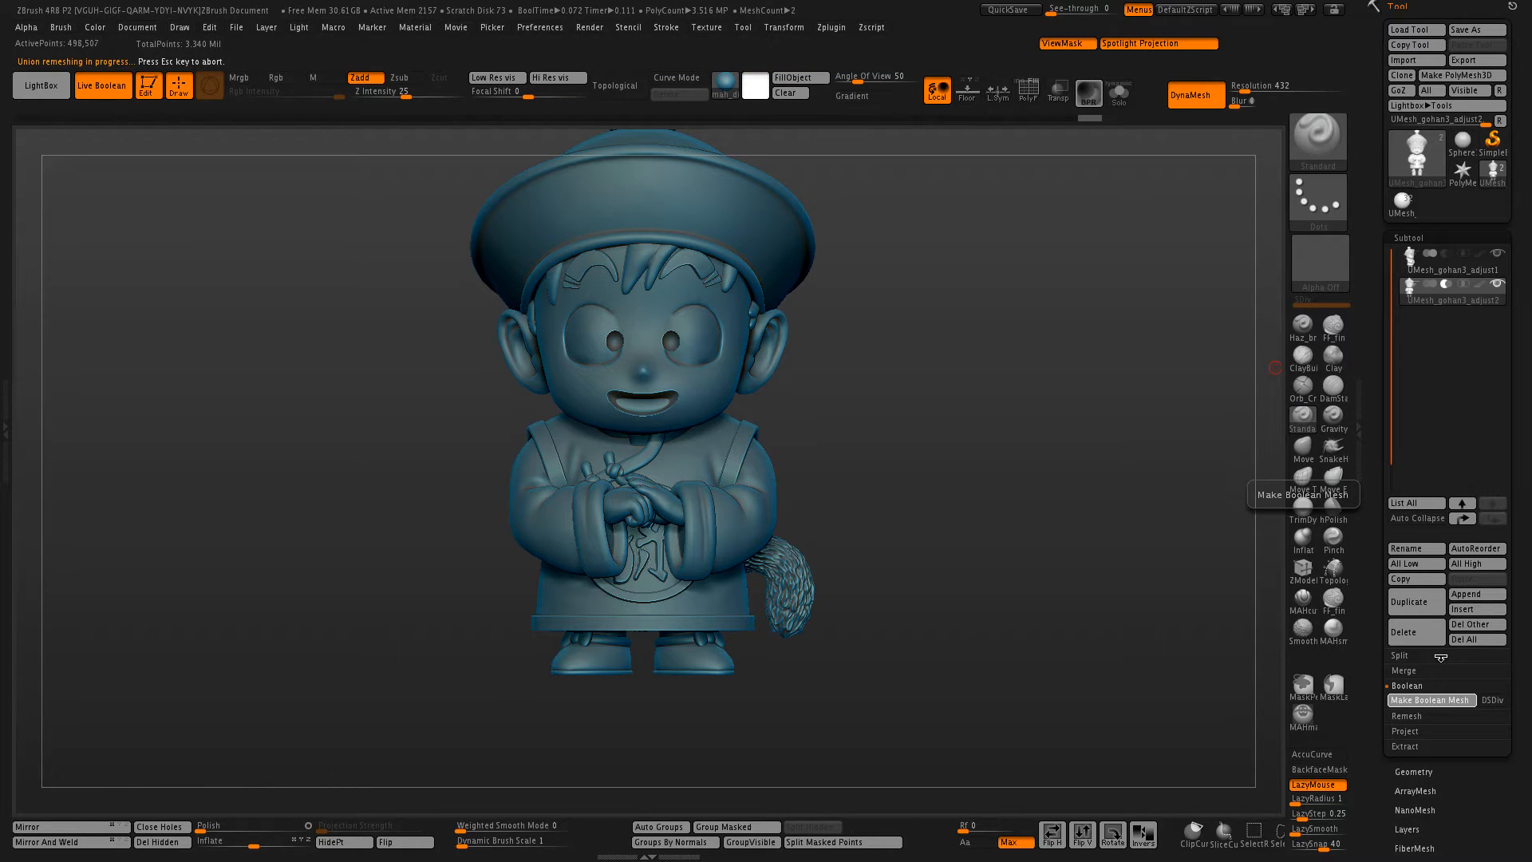
{"action": "left_click", "coordinate": [1430, 699]}
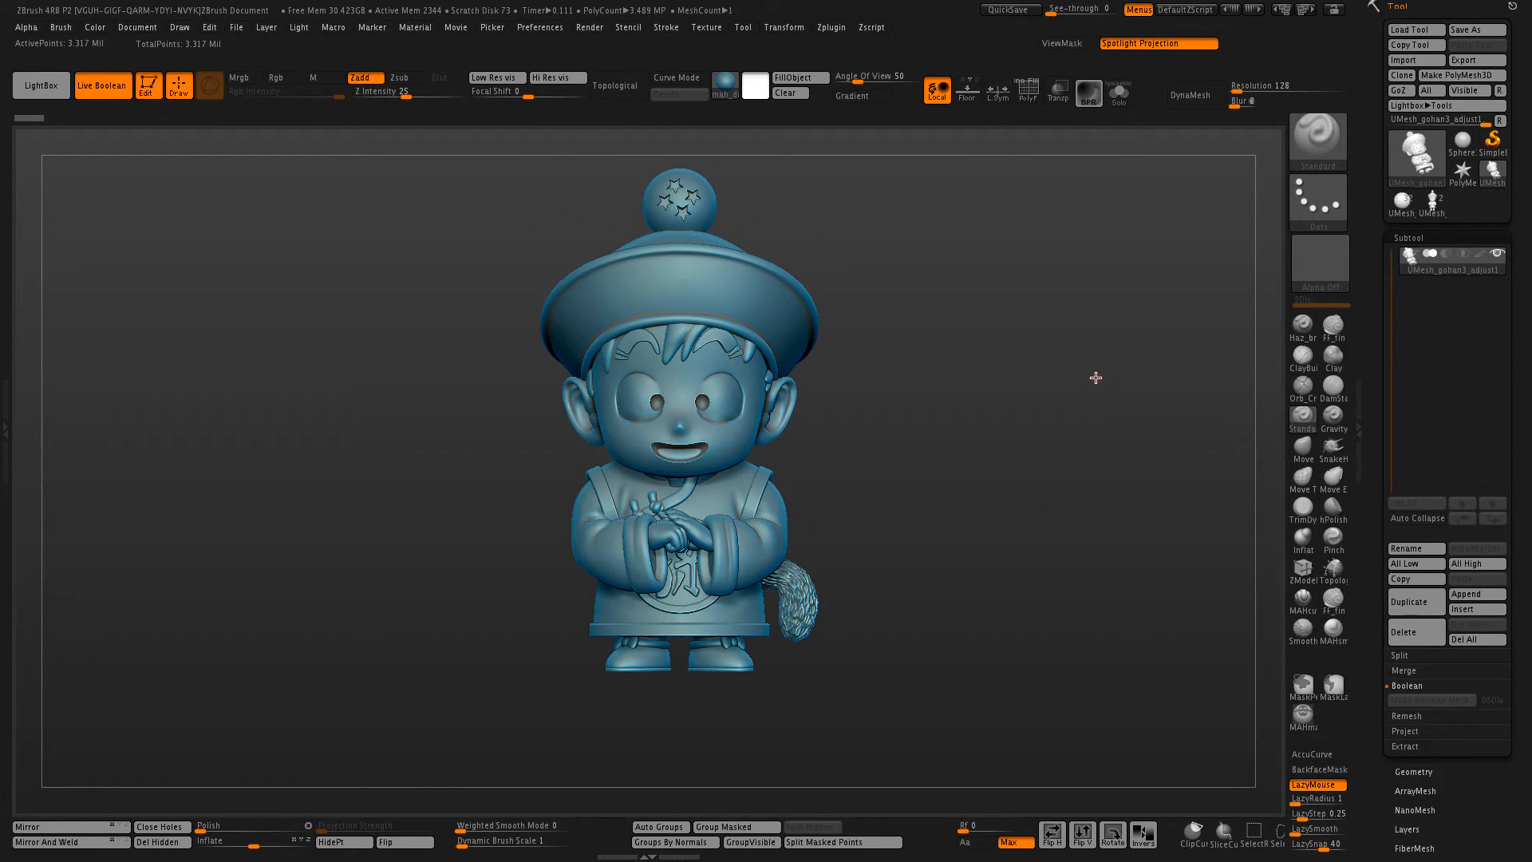
Append a Cube3D set to subtraction, cutting away the upper body to expose the hollow interior
{"action": "left_click", "coordinate": [870, 27]}
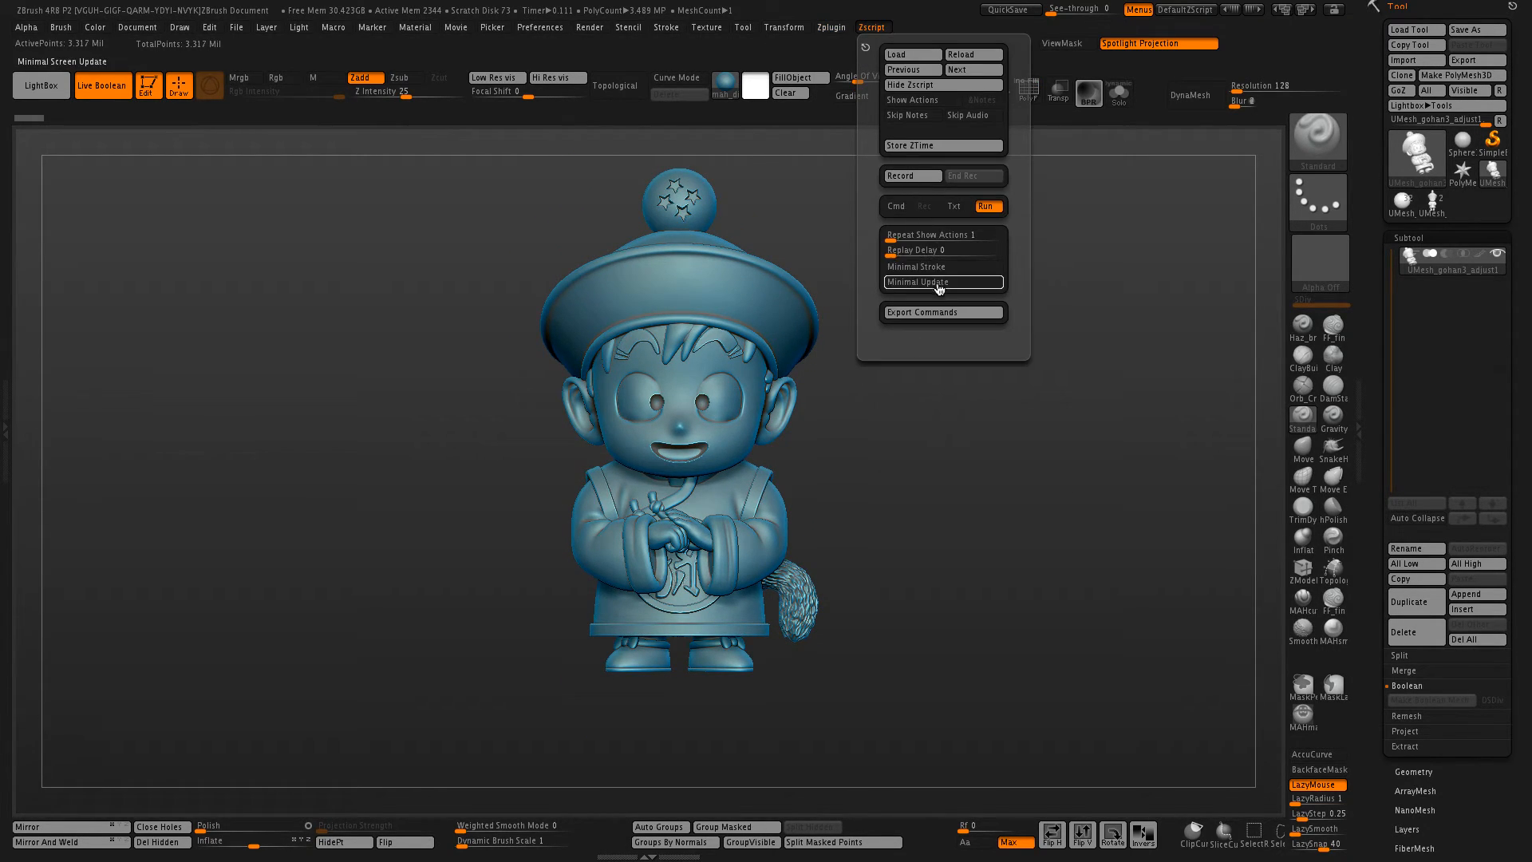
{"action": "left_click", "coordinate": [831, 28]}
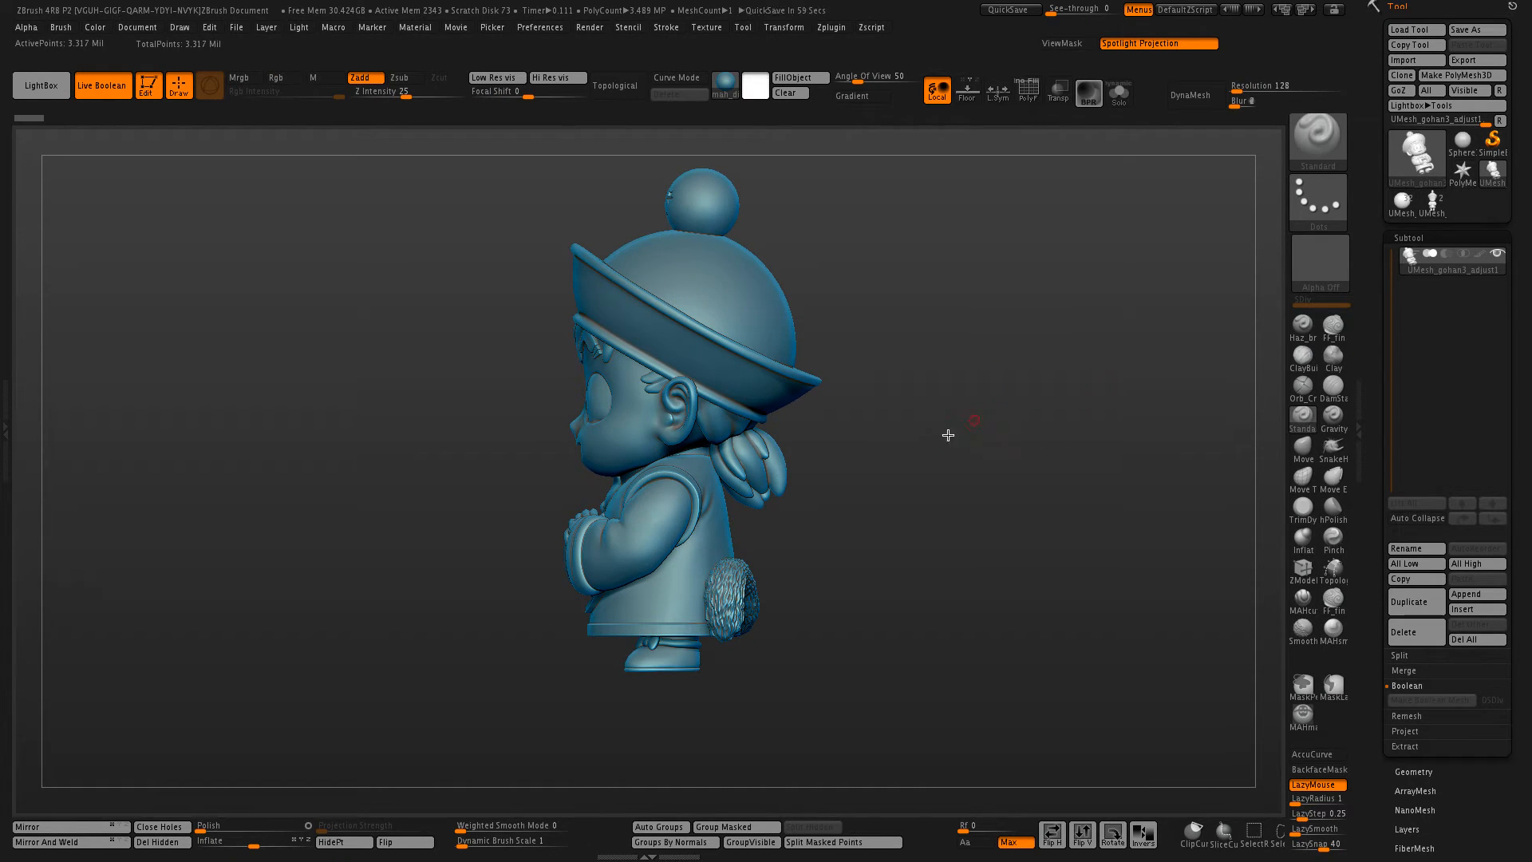
{"action": "left_click", "coordinate": [1475, 564]}
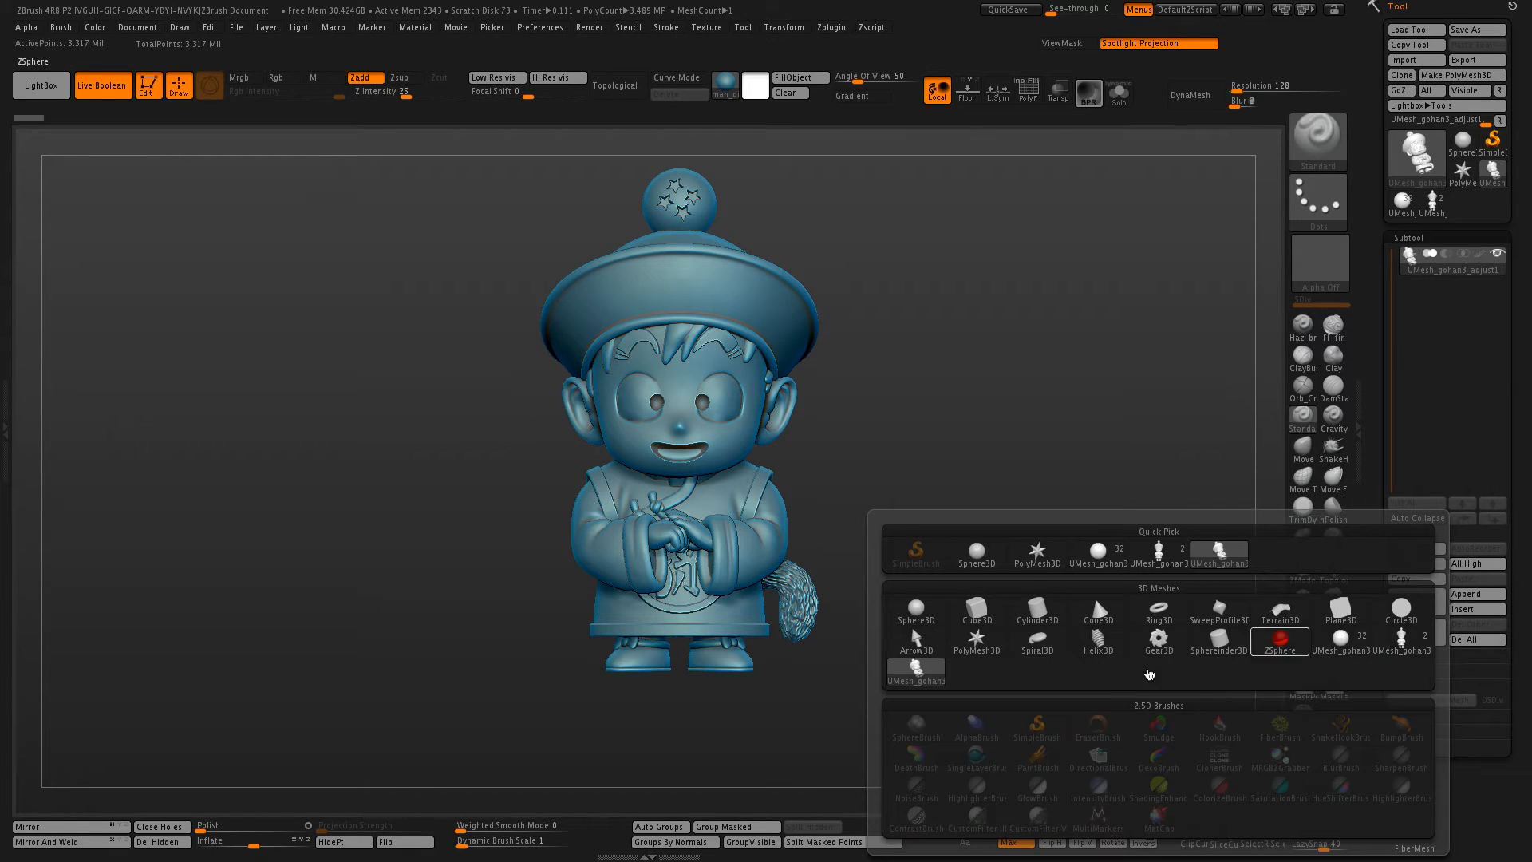
{"action": "left_click", "coordinate": [977, 607]}
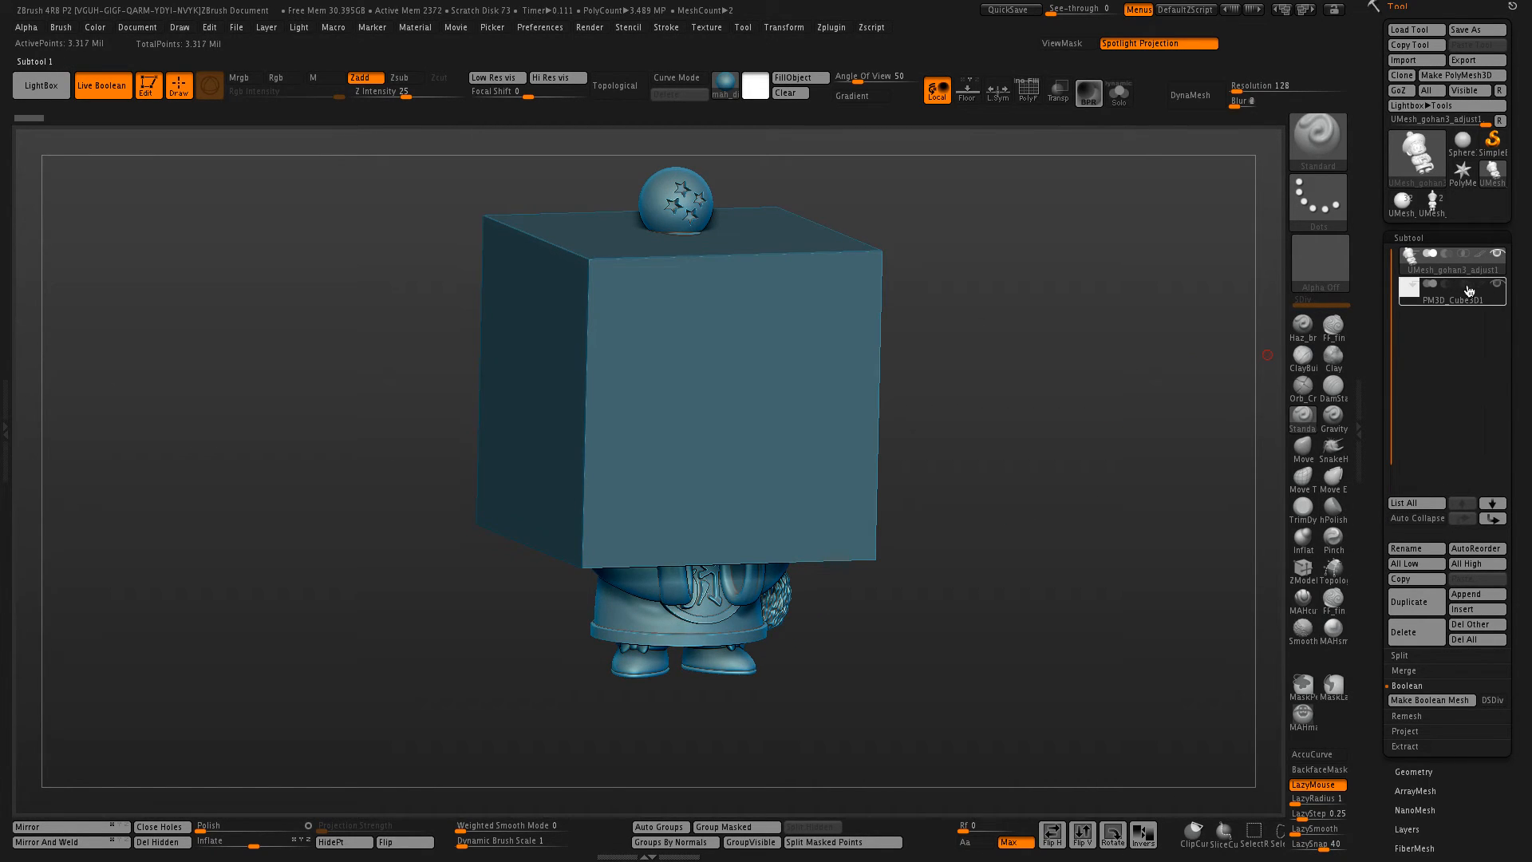
{"action": "mouse_move", "coordinate": [1451, 289]}
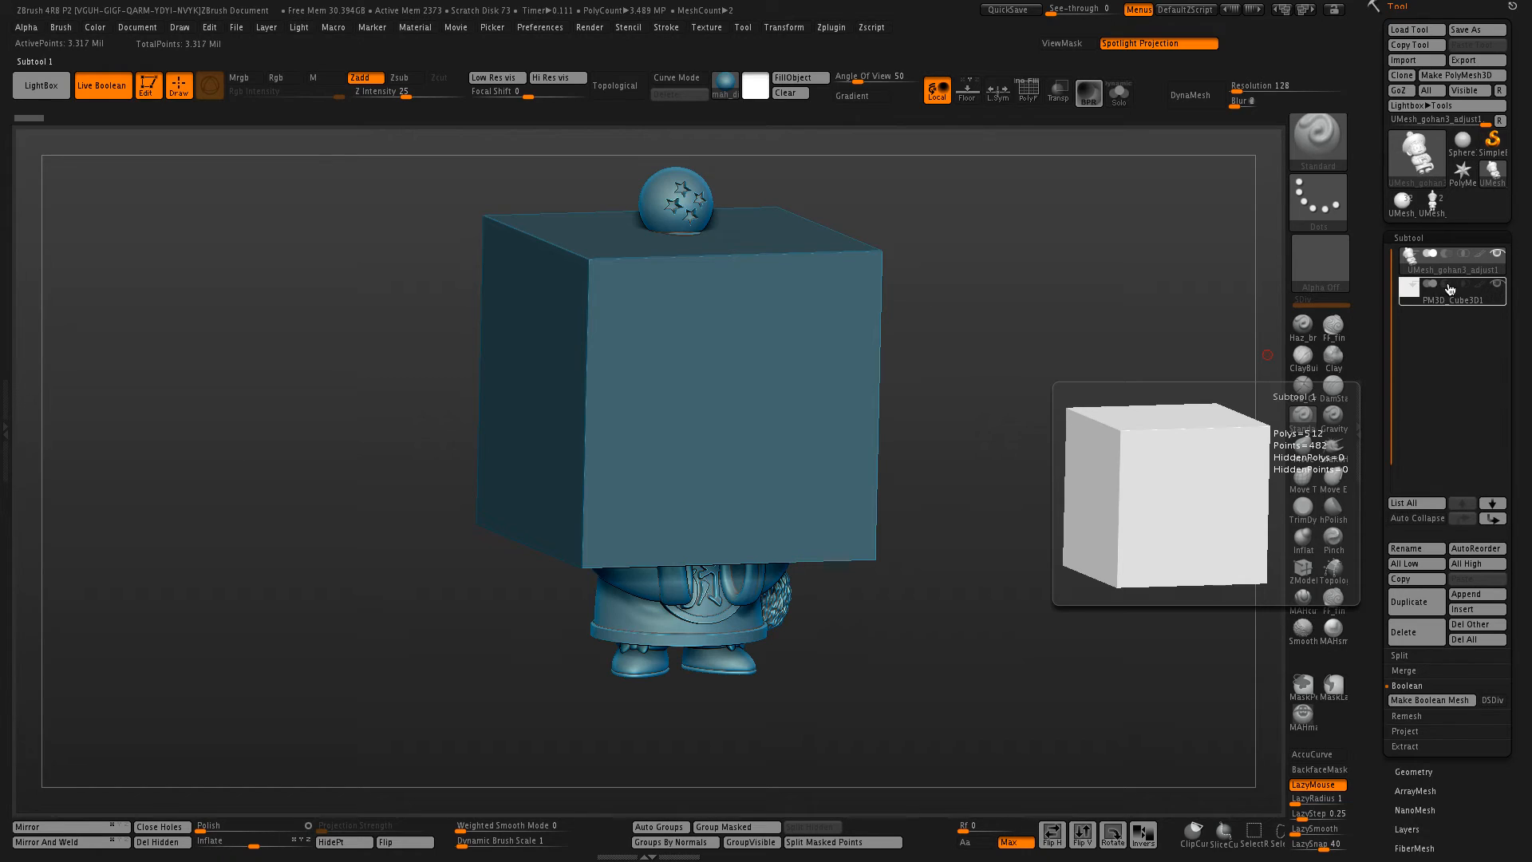
{"action": "left_click", "coordinate": [1450, 290]}
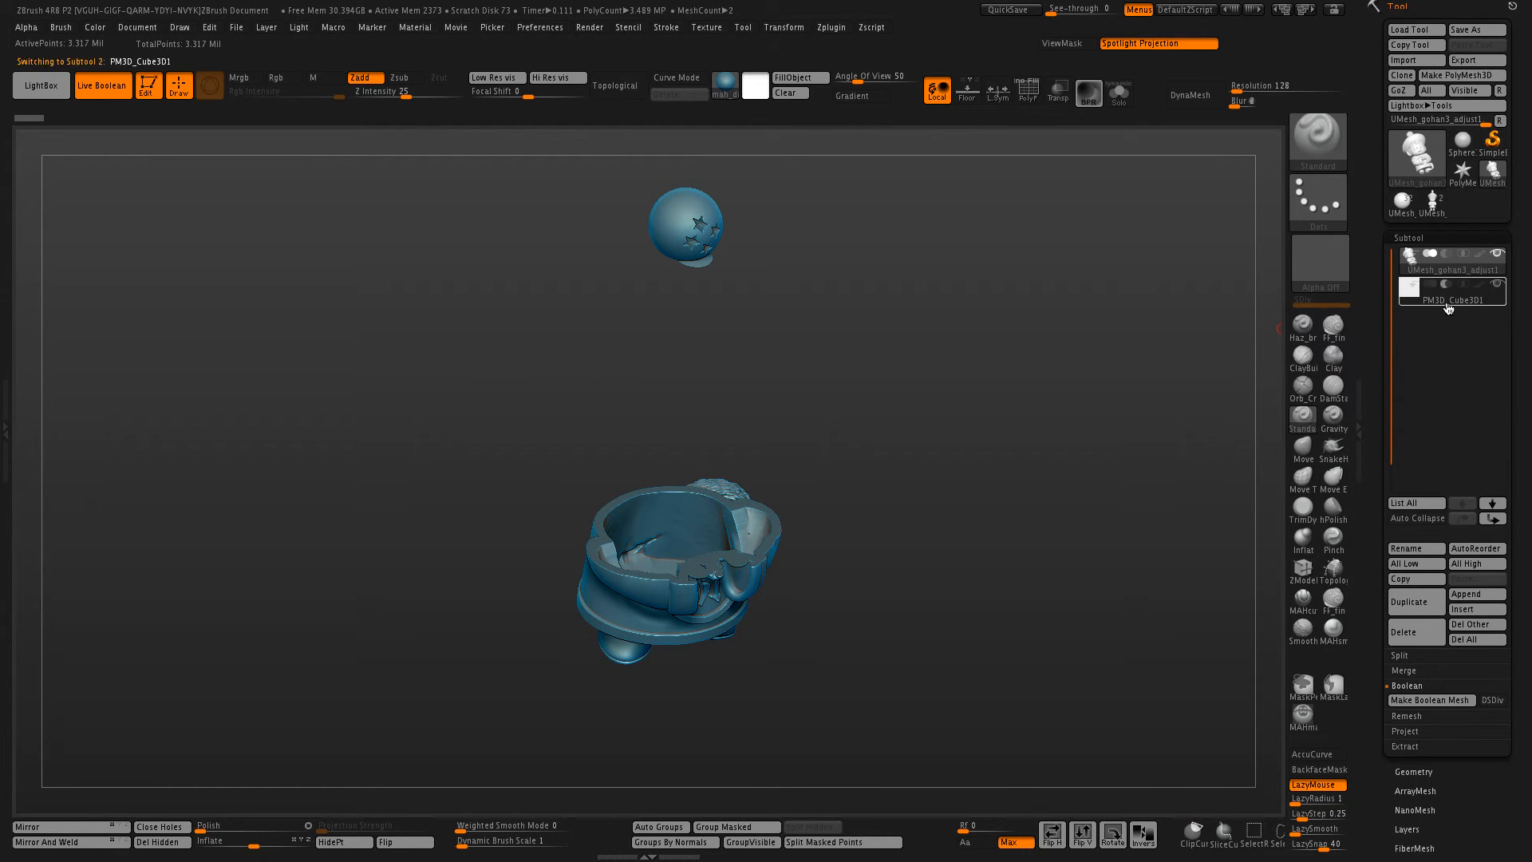
{"action": "left_click", "coordinate": [1451, 293]}
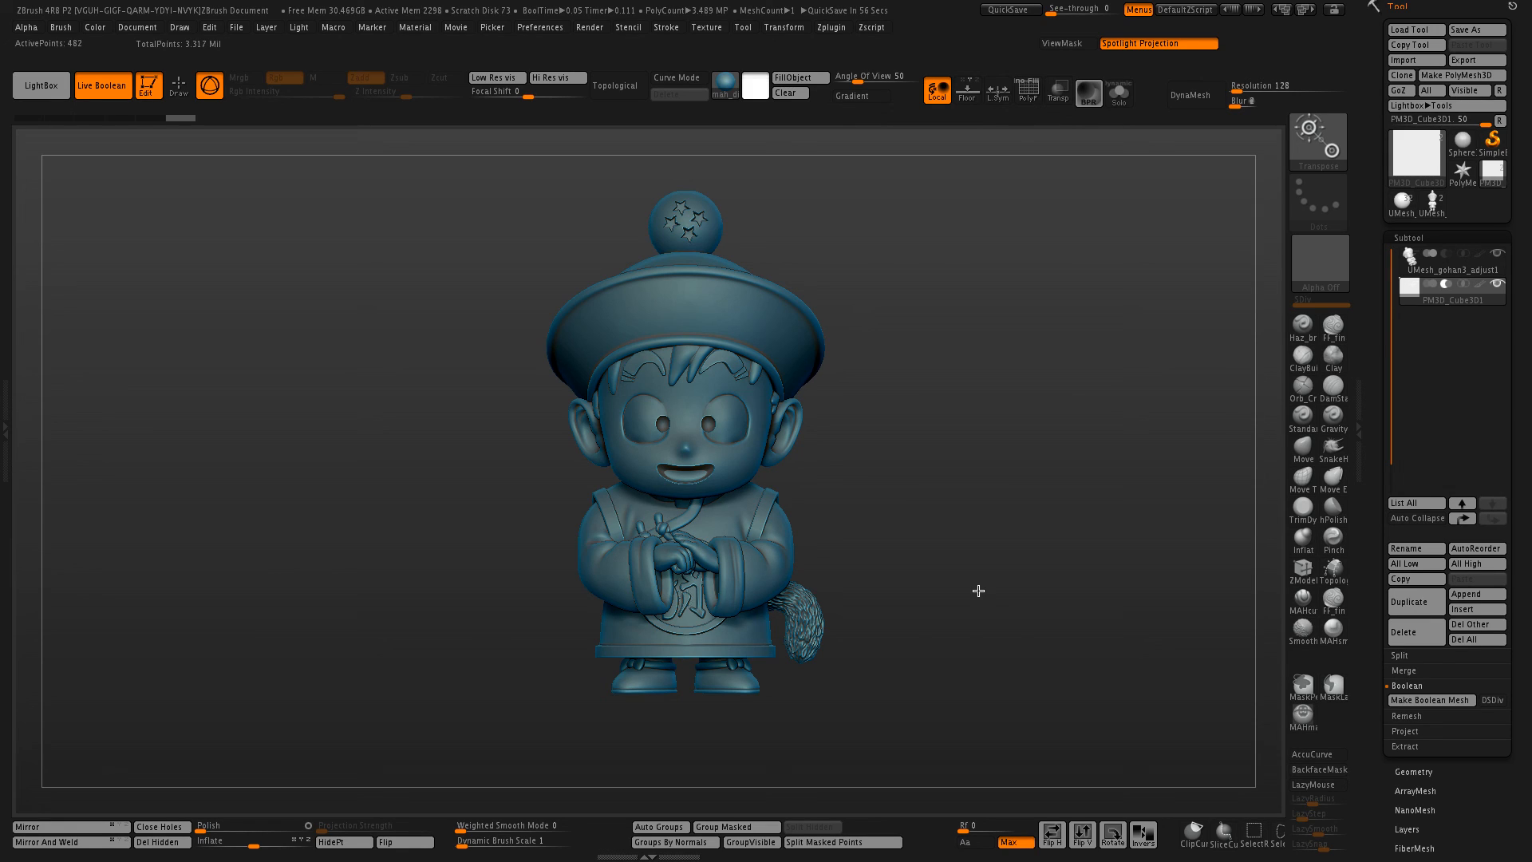
{"action": "mouse_move", "coordinate": [1286, 427]}
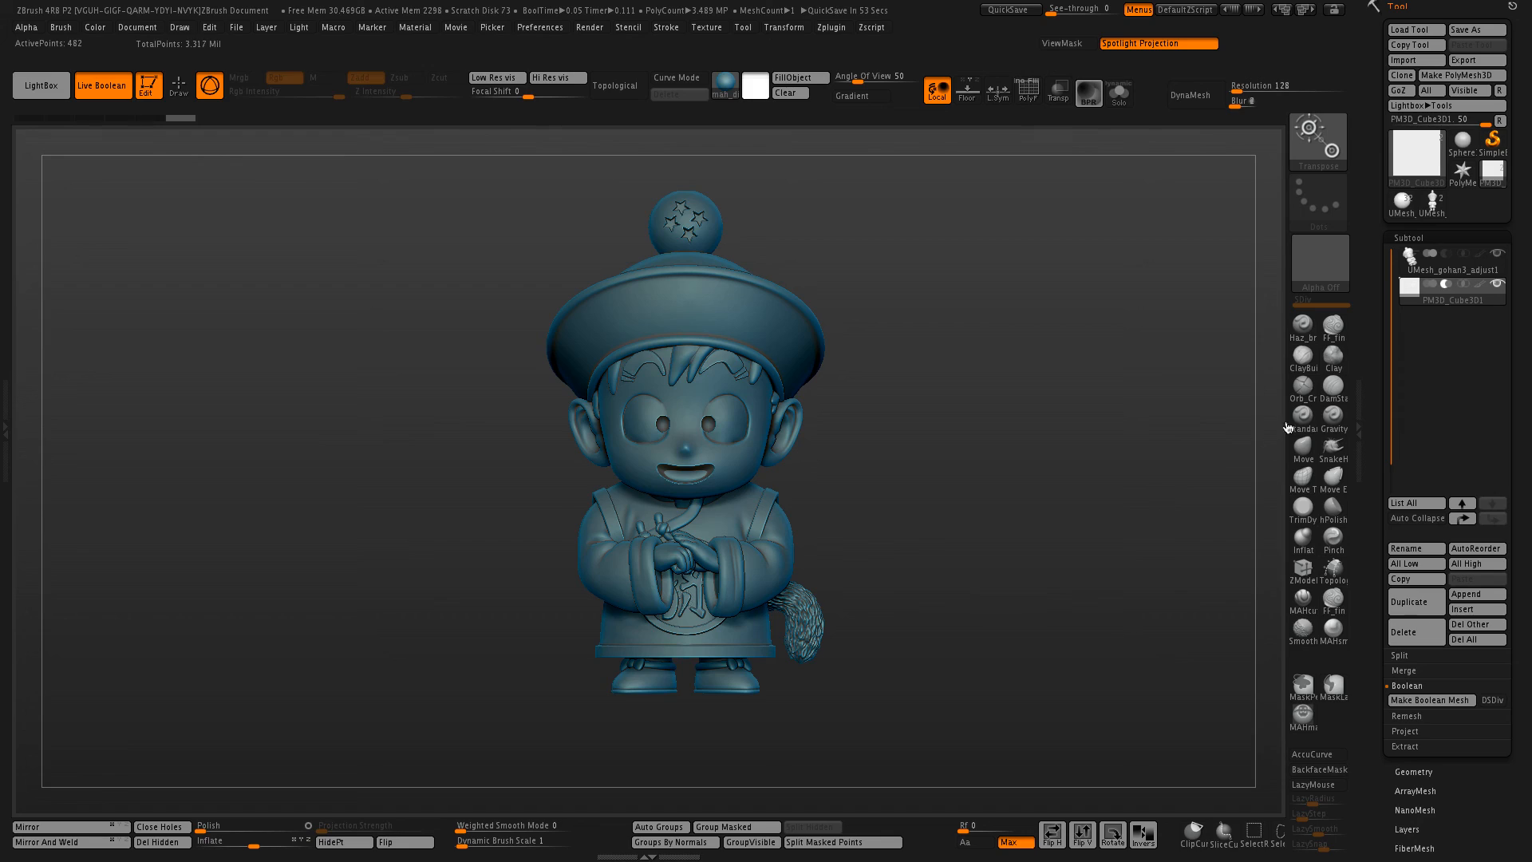